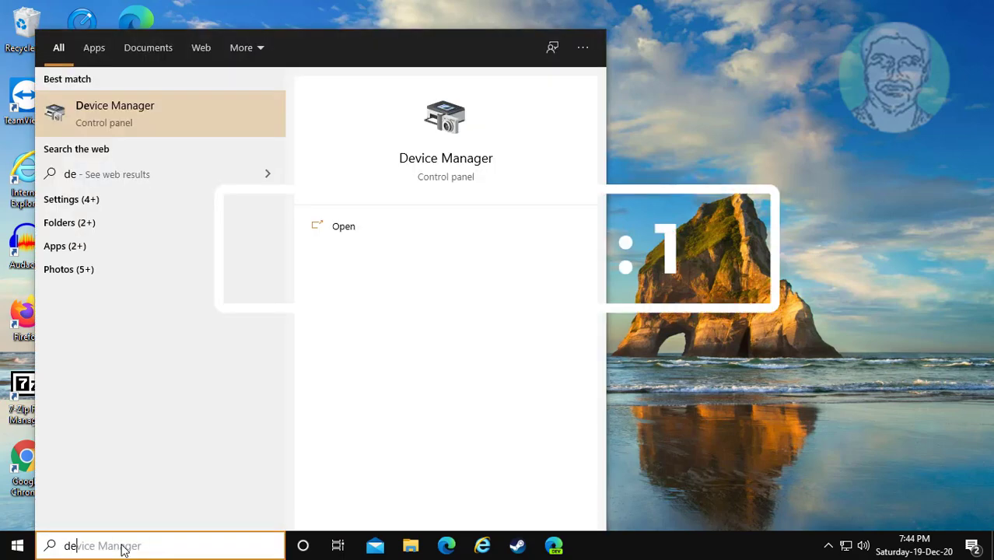
# - Search Windows for 'device manager' and open Device Manager
pyautogui.write('vice ma')
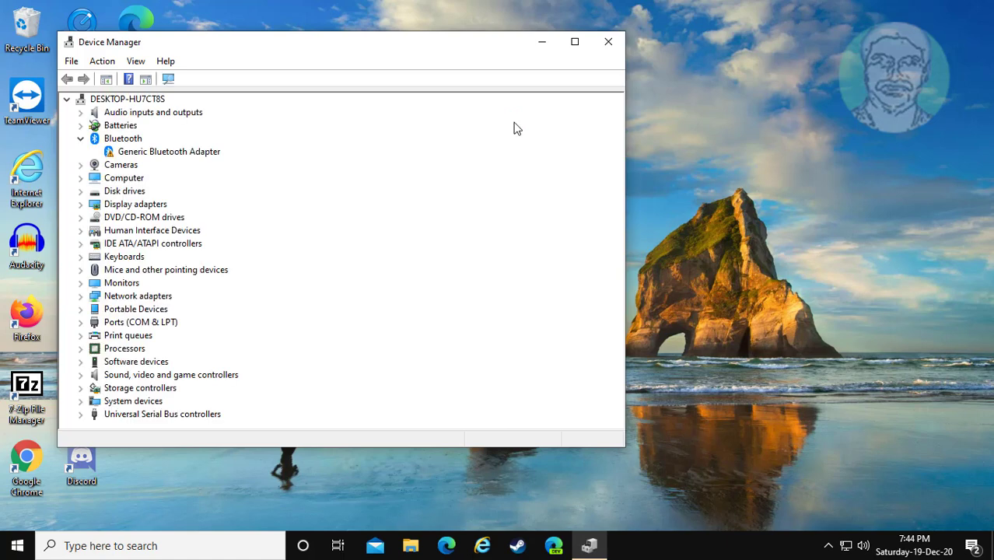
# - Expand Network adapters and bring up the TP-Link Wireless USB Adapter's context menu
pyautogui.click(137, 295)
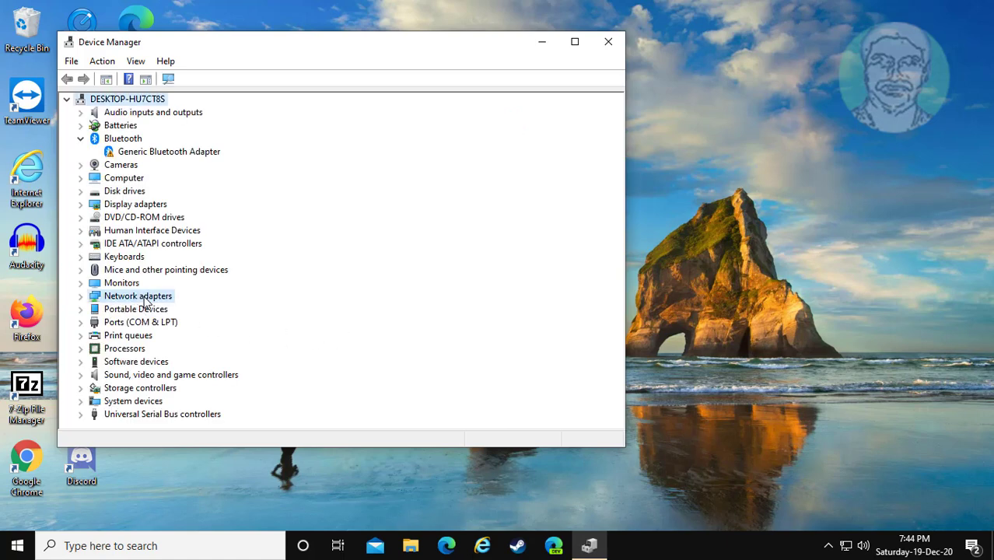
pyautogui.click(81, 295)
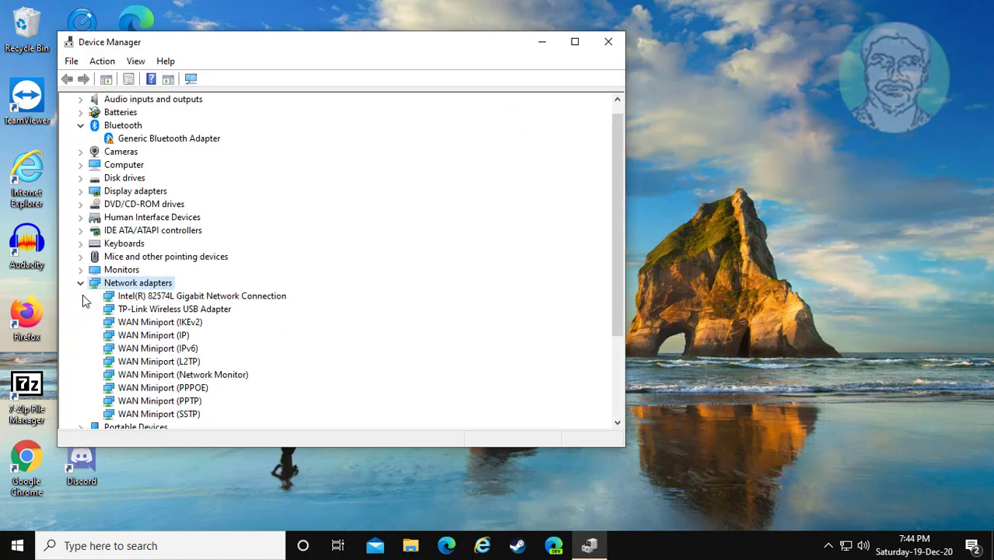
pyautogui.click(174, 309)
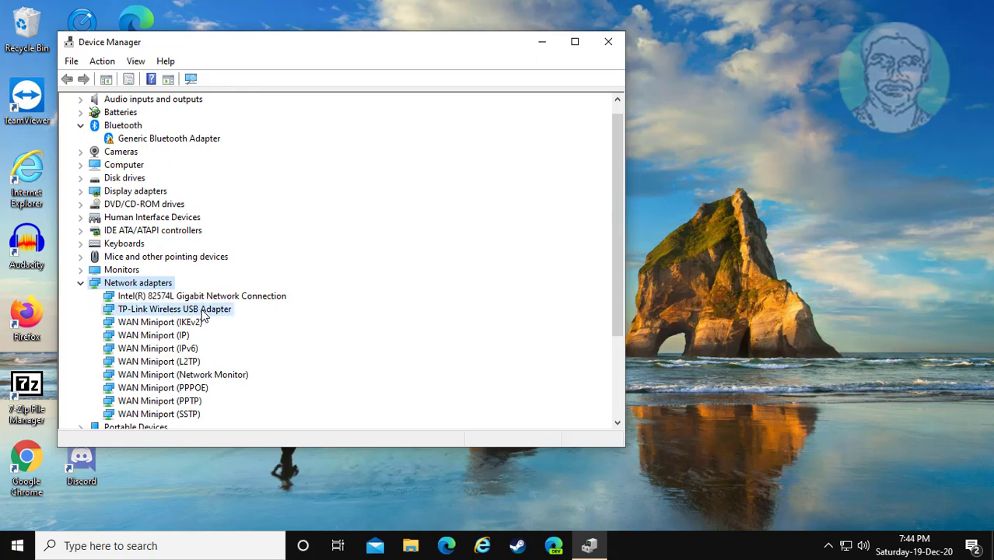
pyautogui.click(175, 308)
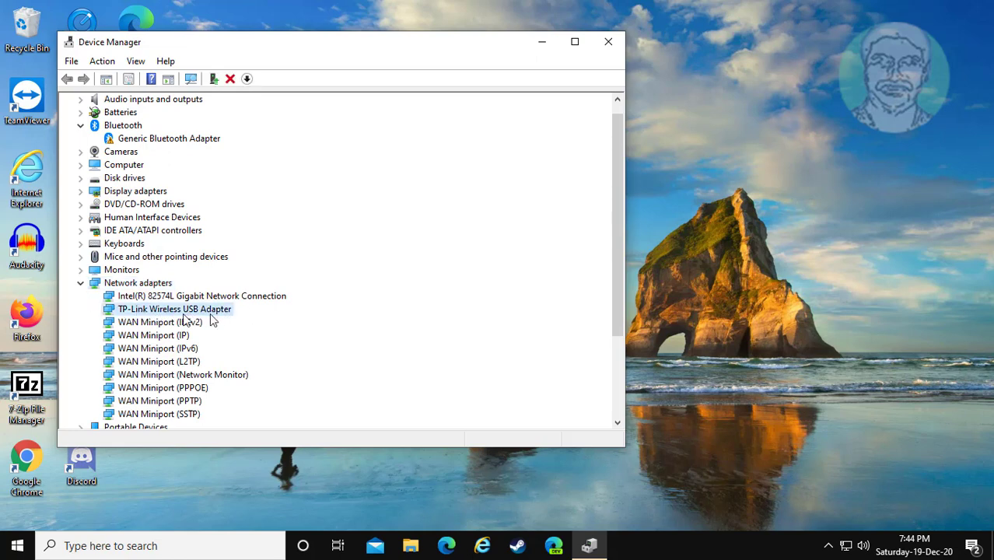
pyautogui.moveTo(193, 311)
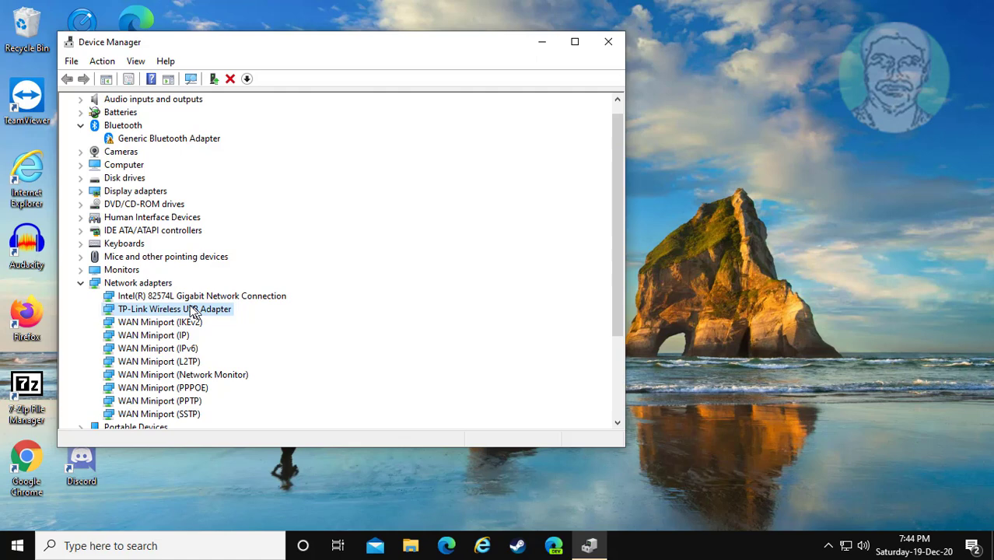
pyautogui.moveTo(220, 312)
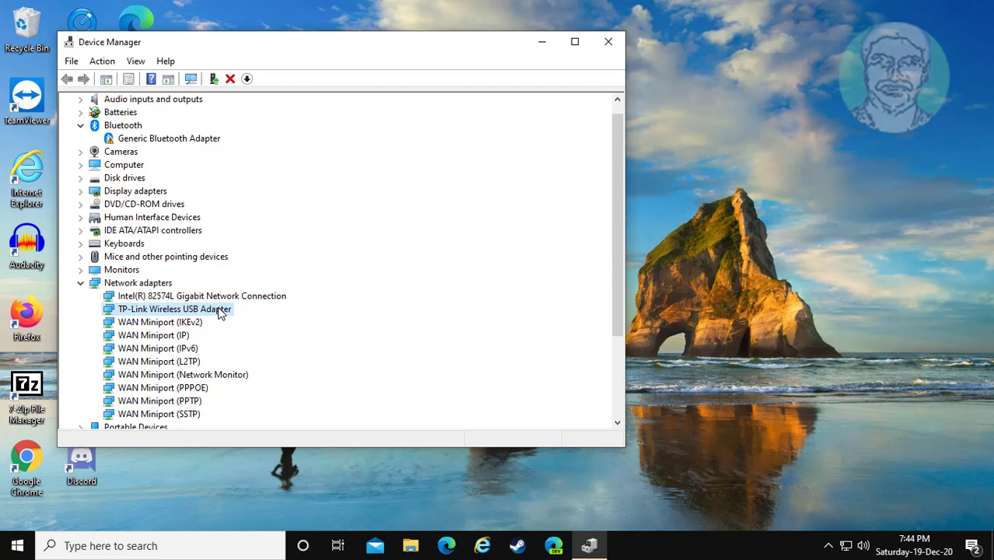
pyautogui.rightClick(174, 308)
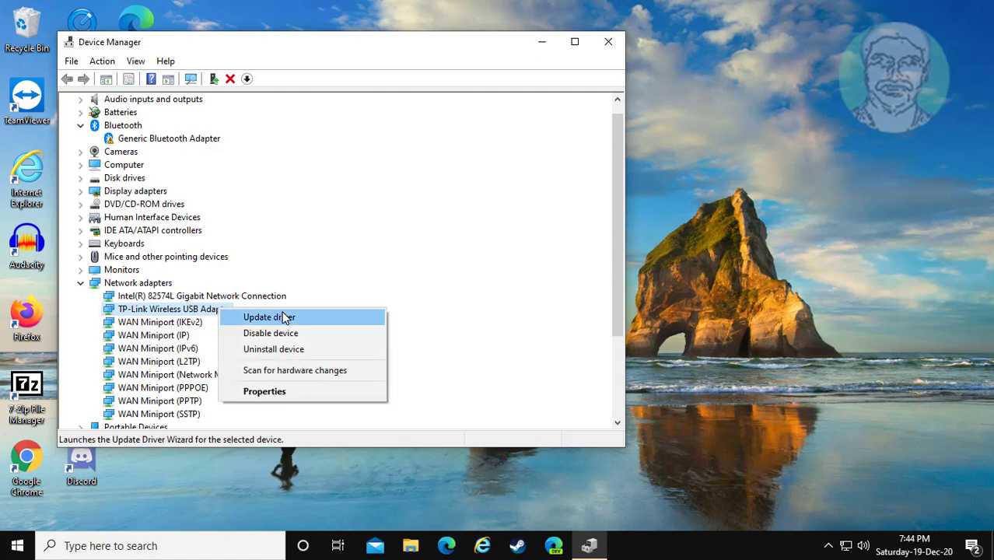
# - Reinstall the TP-Link Wireless USB Adapter driver from the compatible driver list, then close the wizard
pyautogui.click(268, 317)
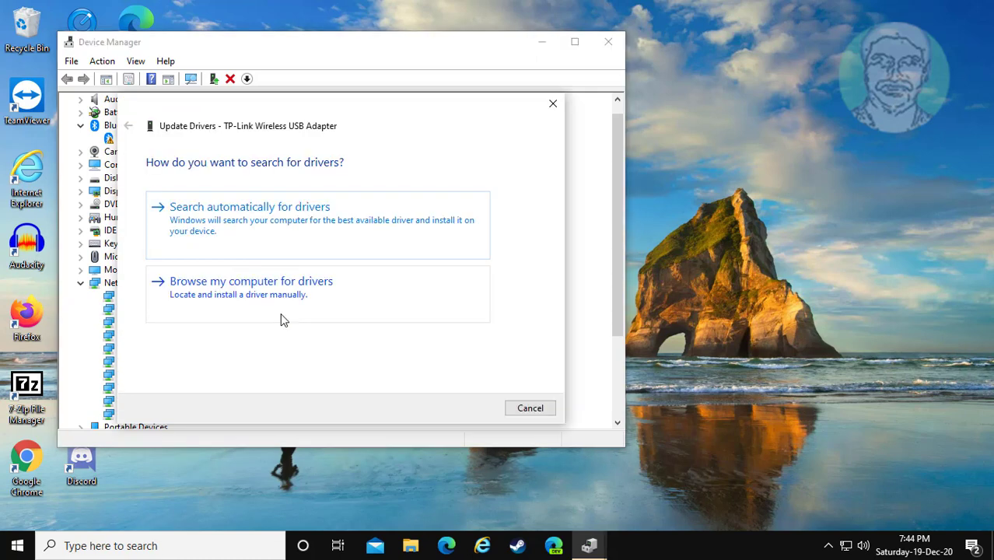
pyautogui.moveTo(121, 233)
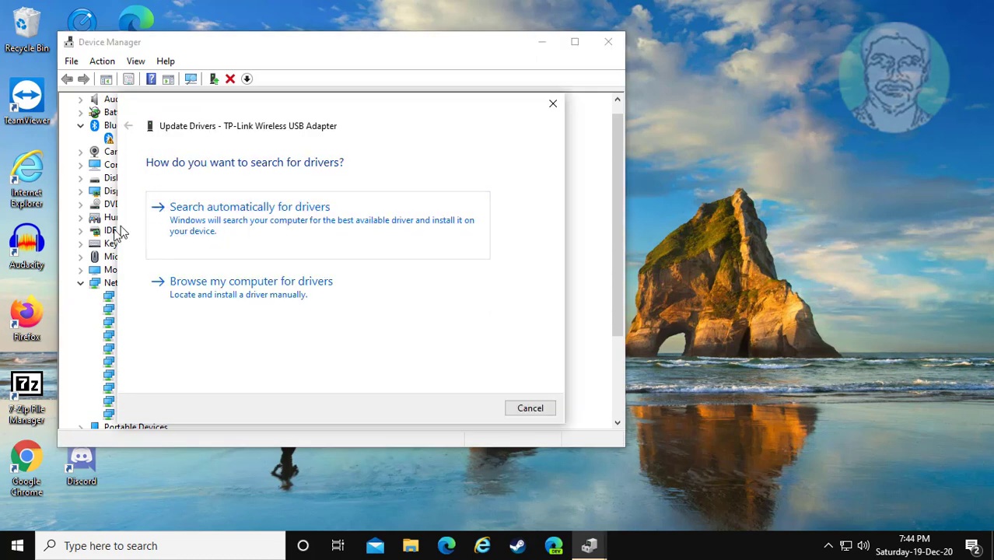
pyautogui.click(251, 281)
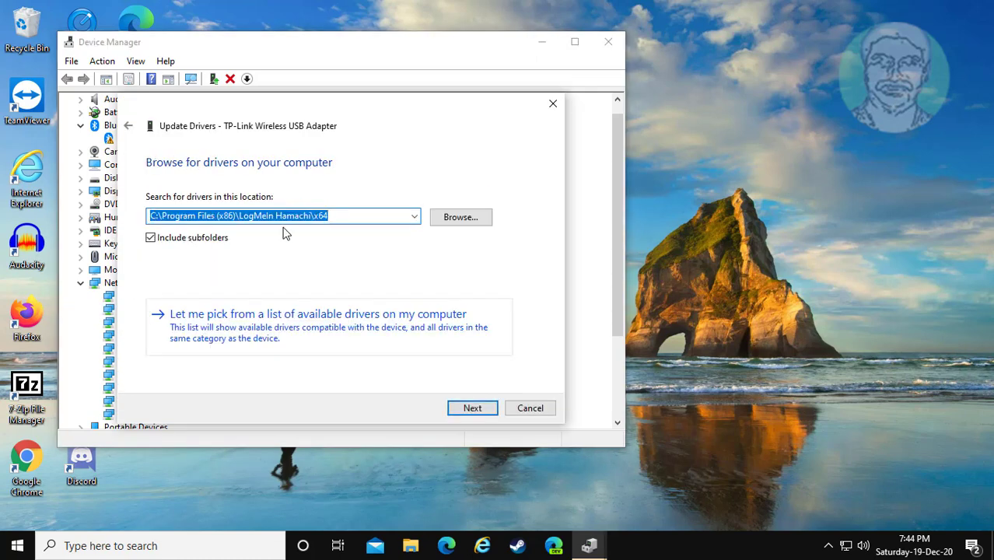
pyautogui.moveTo(369, 346)
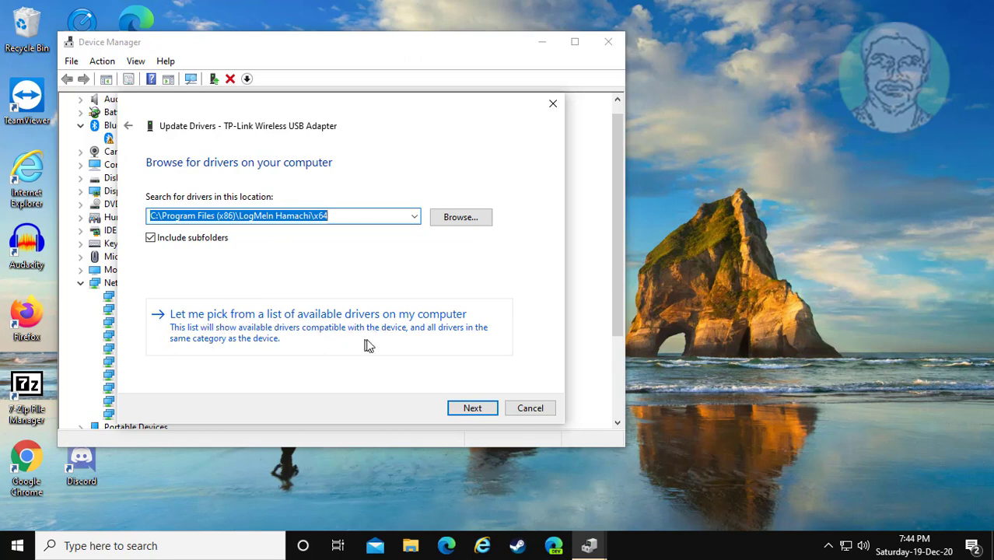
pyautogui.click(318, 313)
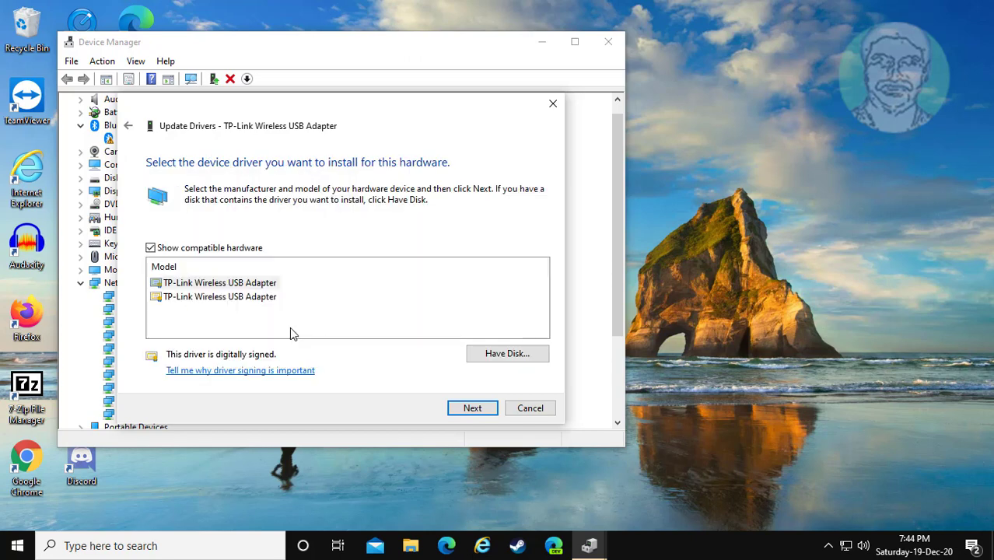
pyautogui.click(220, 282)
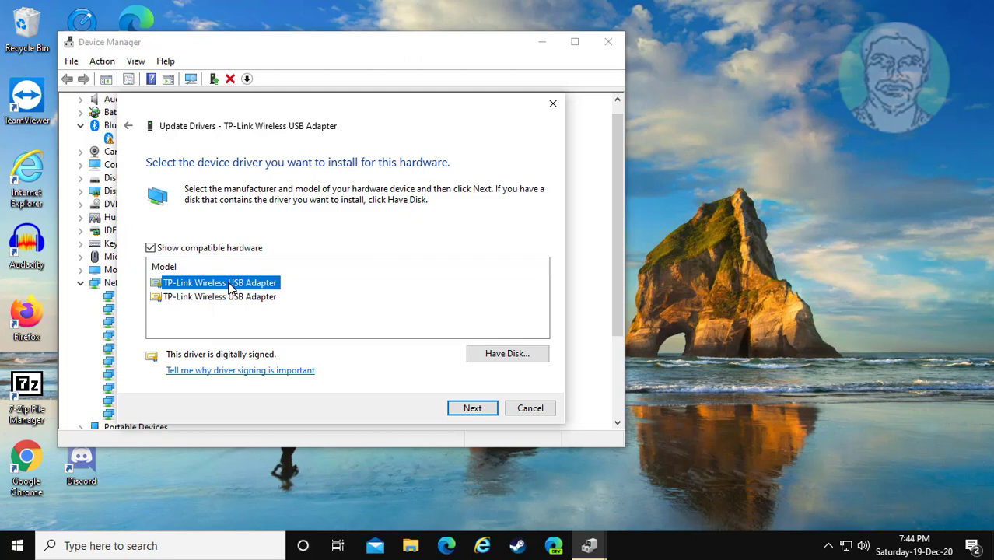
pyautogui.moveTo(362, 325)
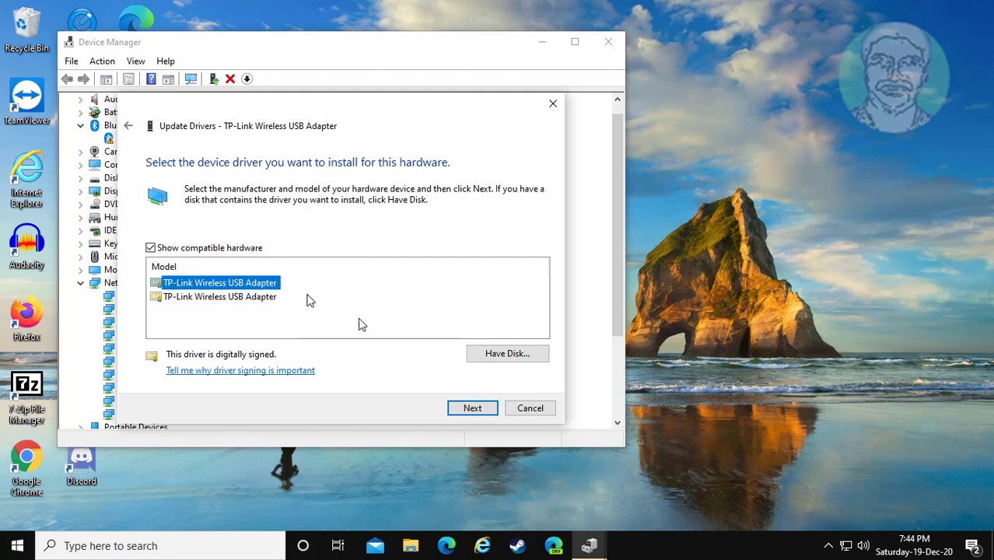
pyautogui.click(472, 407)
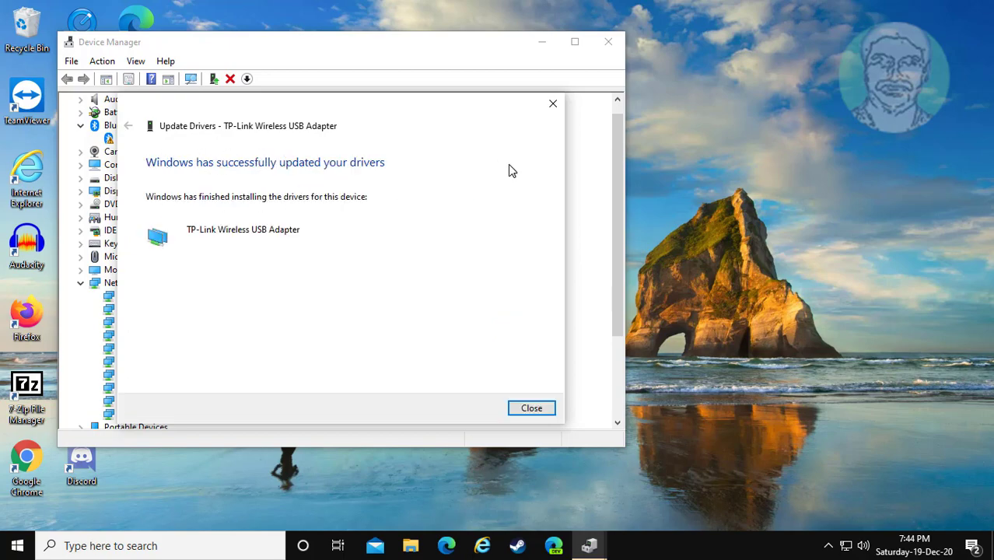
pyautogui.click(531, 407)
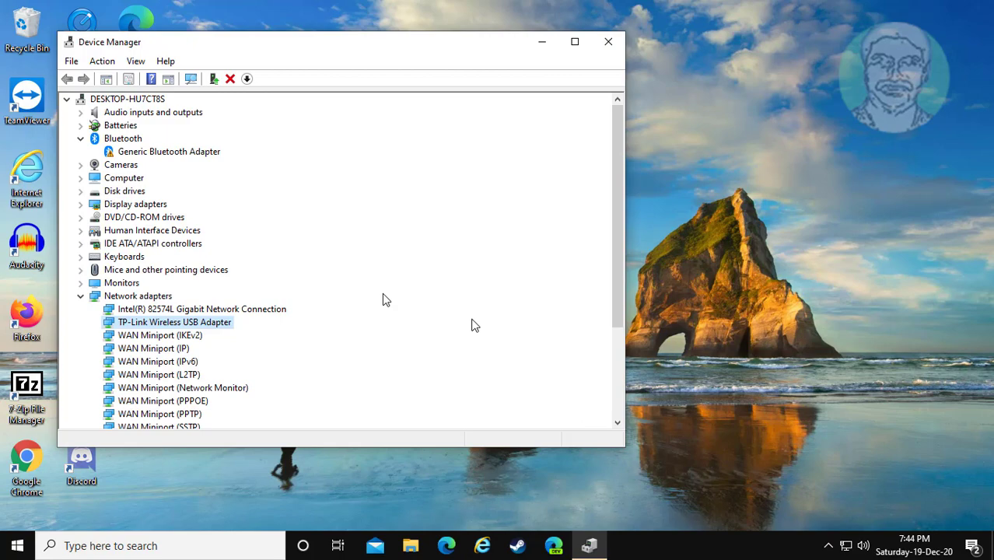
# - Close Device Manager and type 'device manager' into Windows Search
pyautogui.click(608, 41)
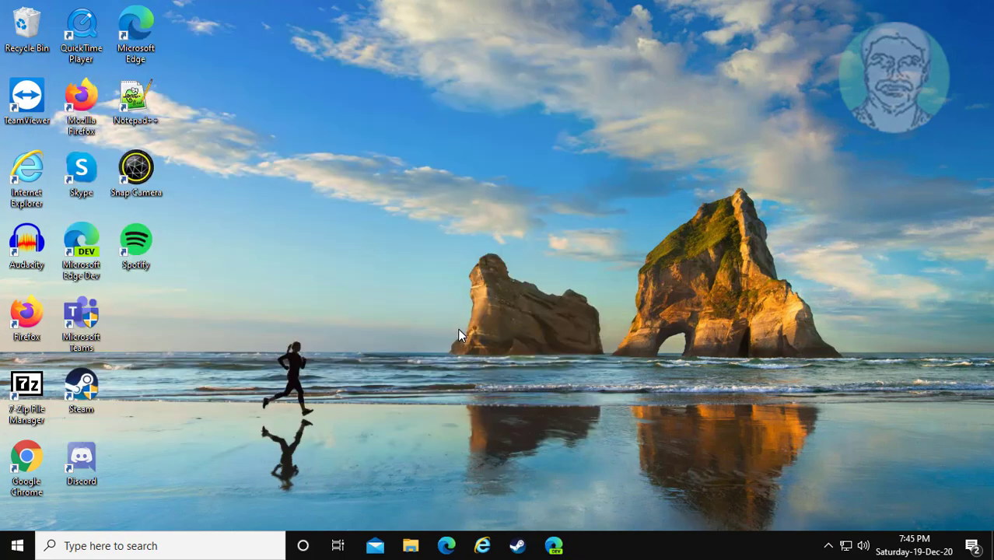
pyautogui.write('de')
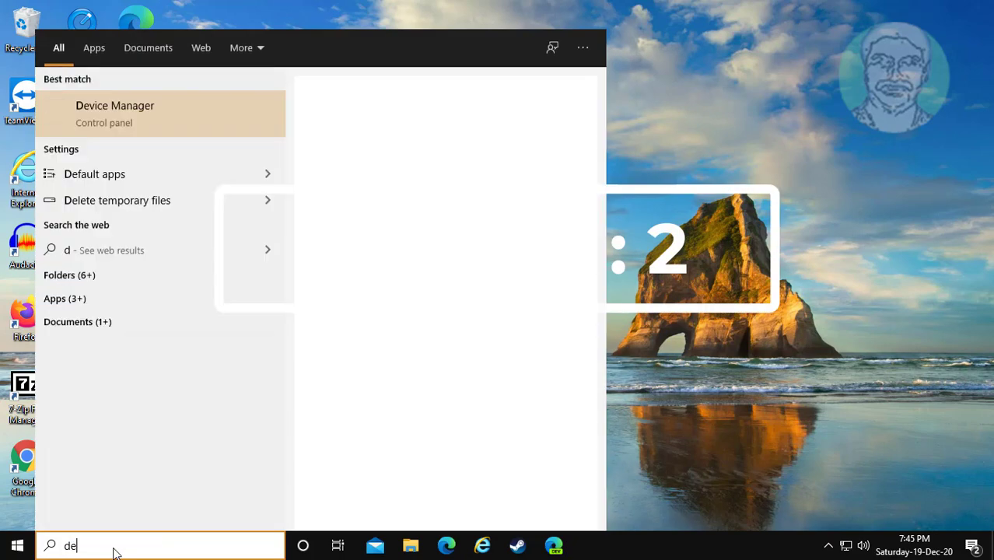
pyautogui.write('vice mana')
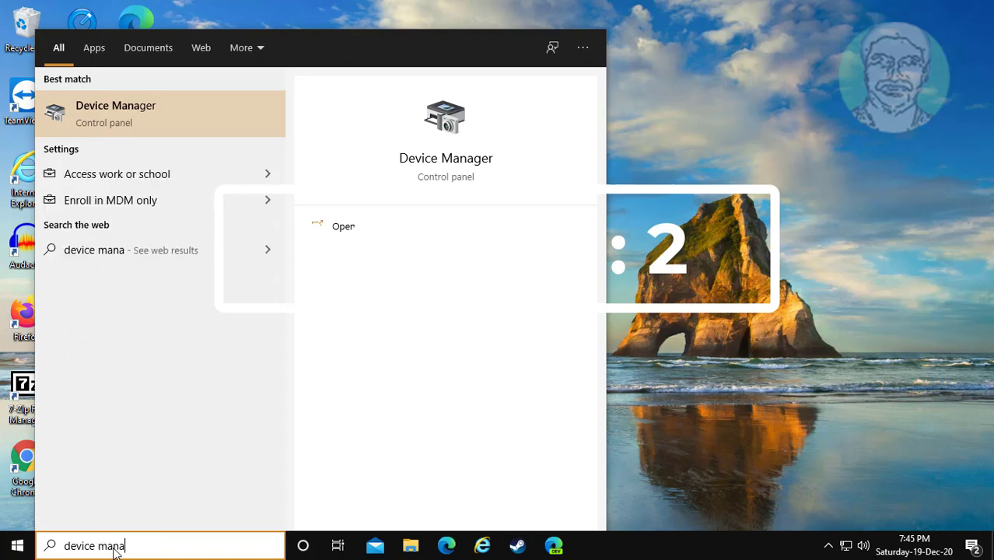
pyautogui.write('ger')
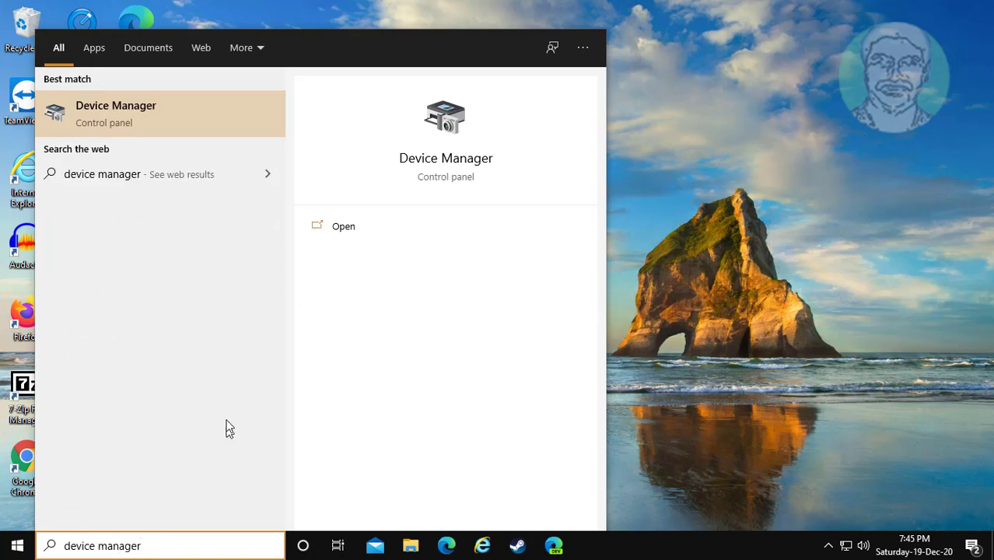
# - Reopen Device Manager and uninstall the TP-Link Wireless USB Adapter
pyautogui.click(343, 226)
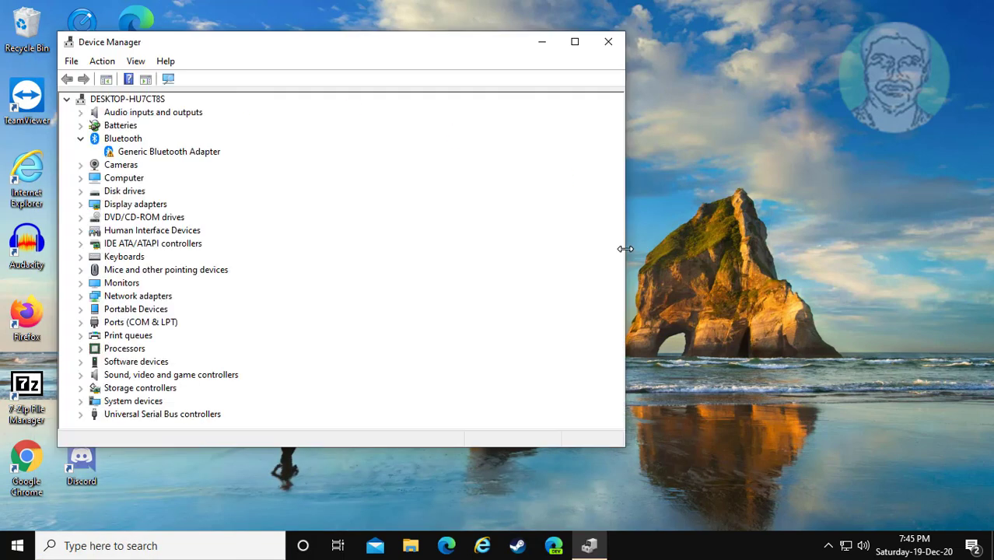
pyautogui.moveTo(398, 292)
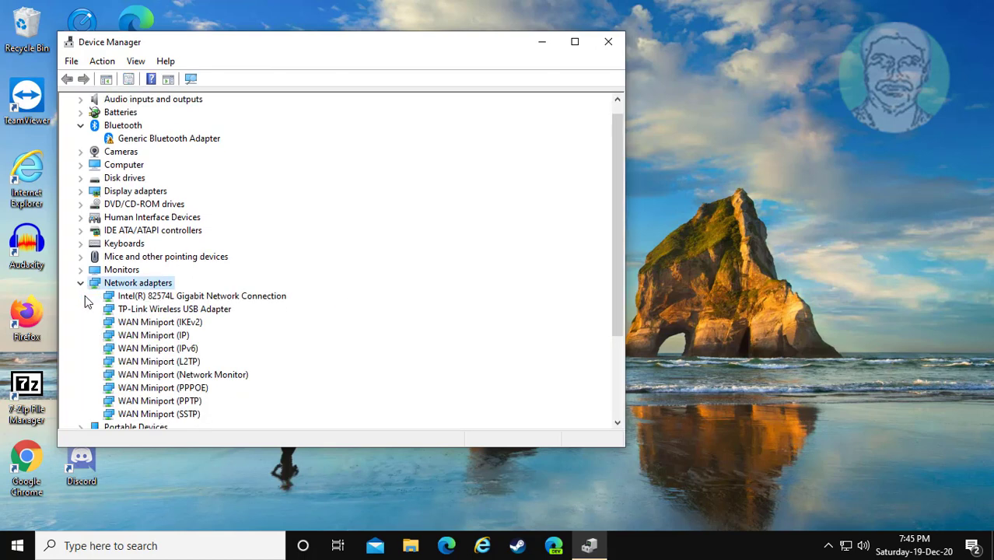
pyautogui.click(174, 308)
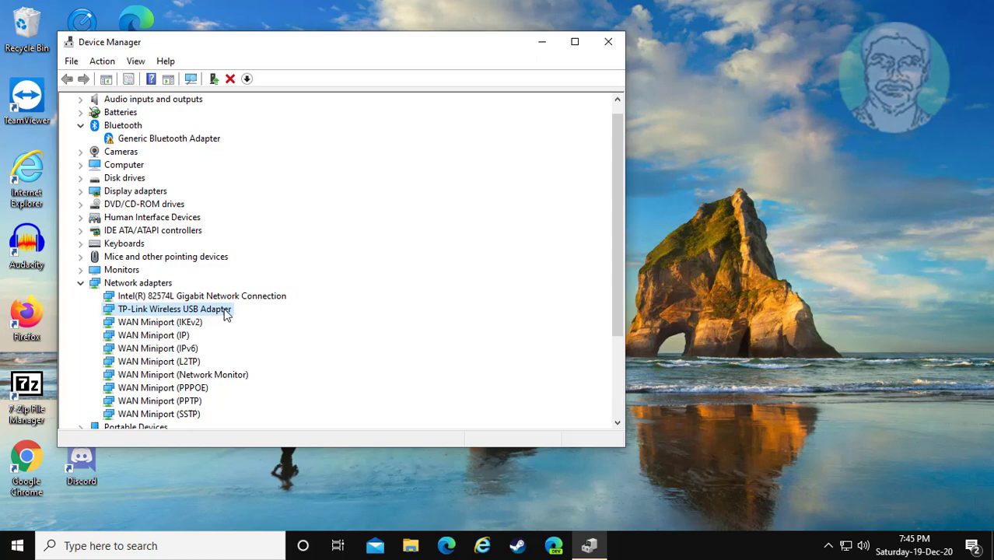
pyautogui.rightClick(174, 309)
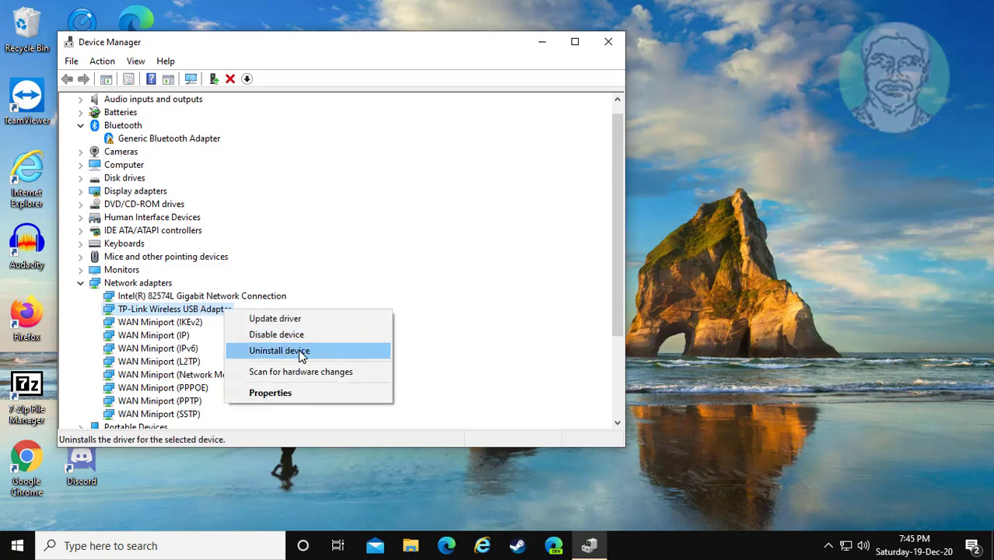
pyautogui.click(279, 350)
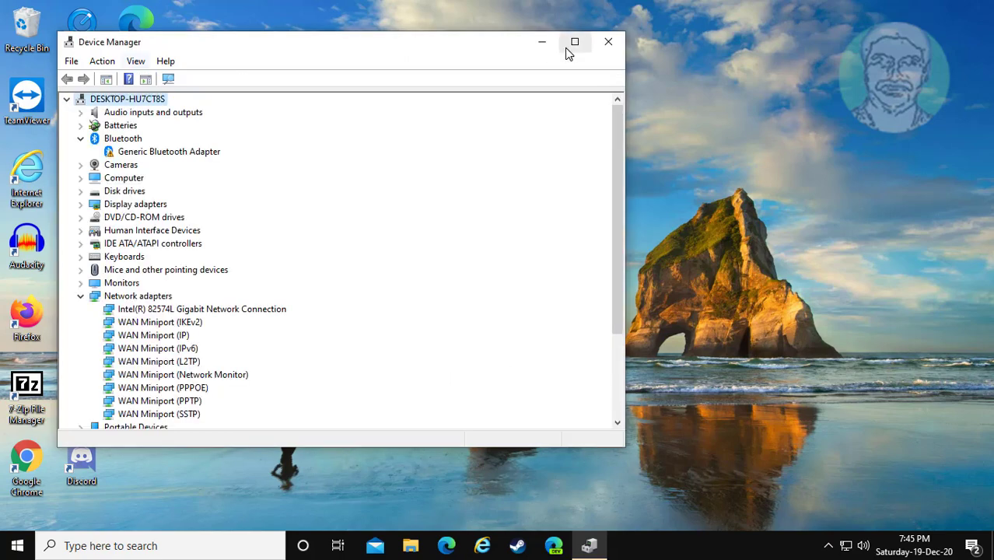
# - Close Device Manager and restart the computer from the Start menu power options
pyautogui.click(608, 41)
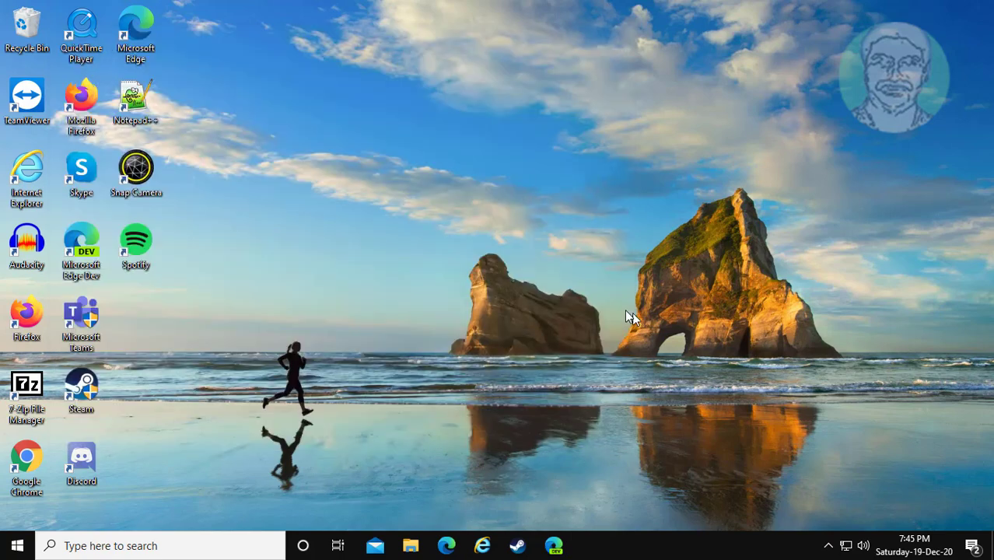
pyautogui.click(17, 545)
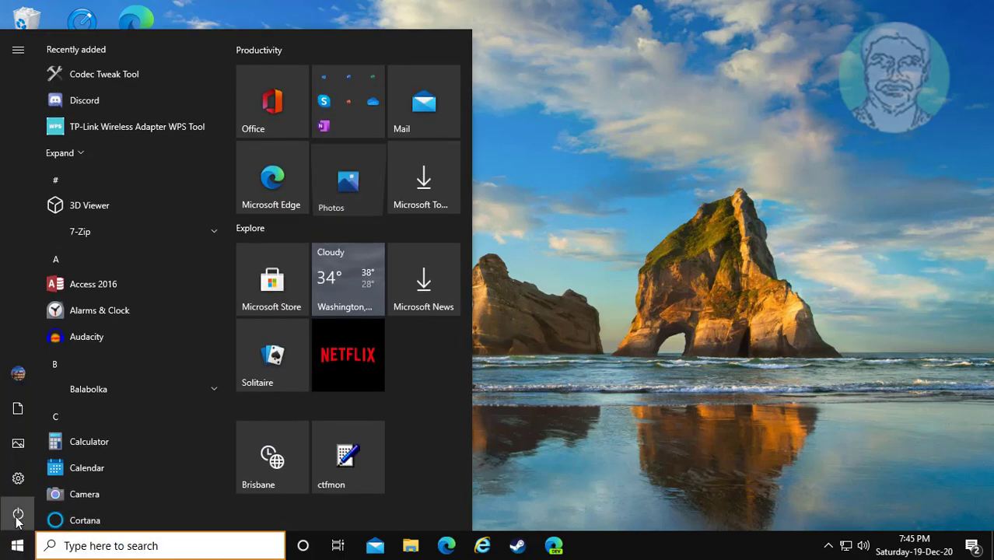
pyautogui.click(155, 546)
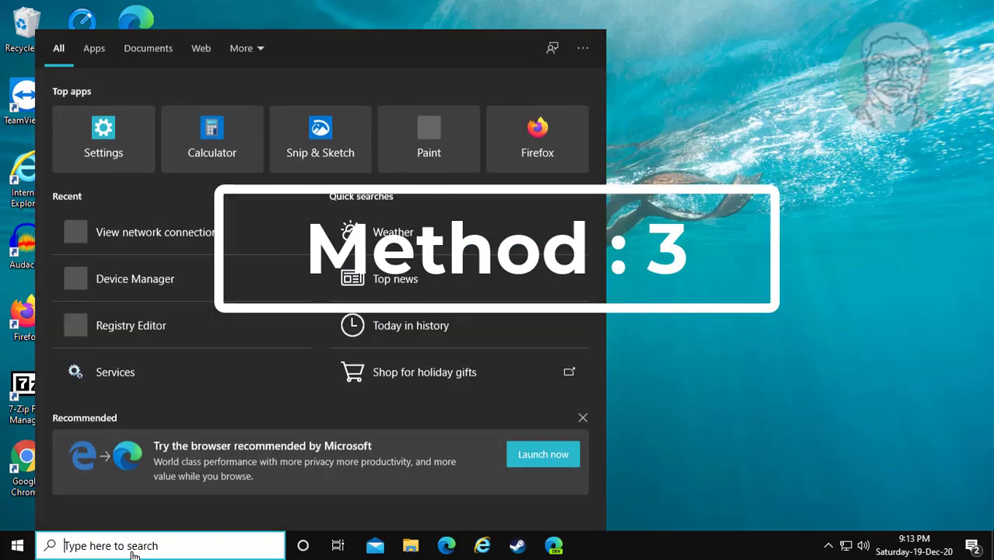
# - Type 'network connections' into Windows Search to find View network connections
pyautogui.write('network Co')
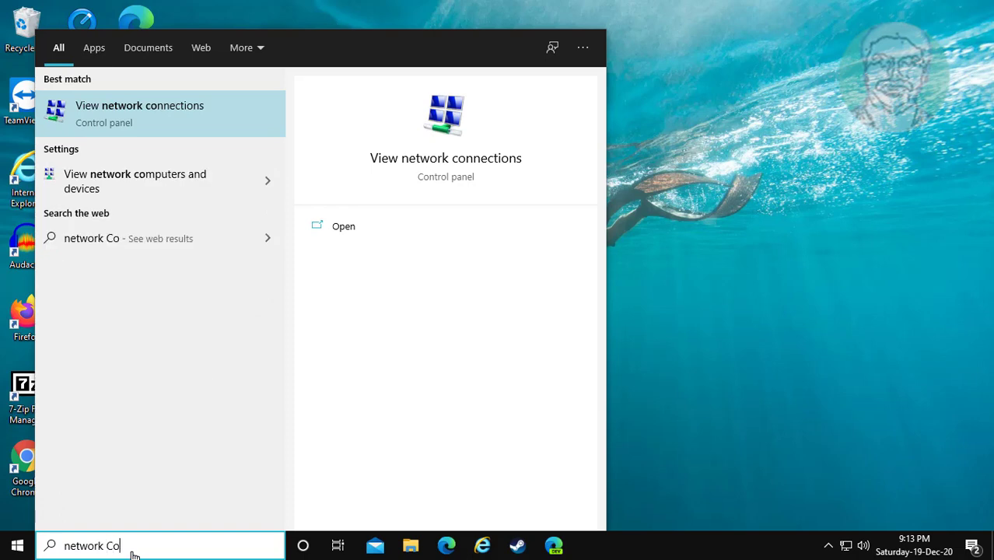
pyautogui.write('nnections')
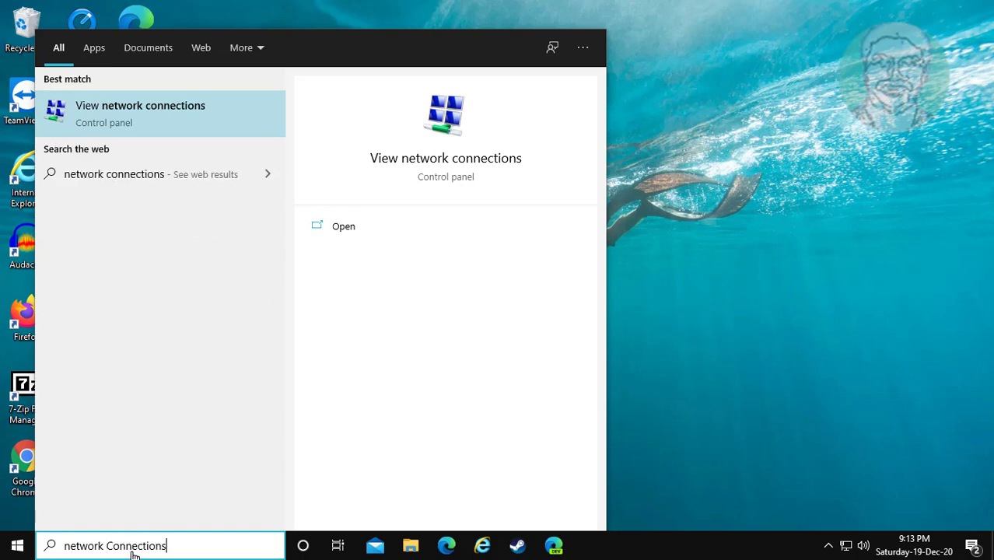
pyautogui.moveTo(122, 86)
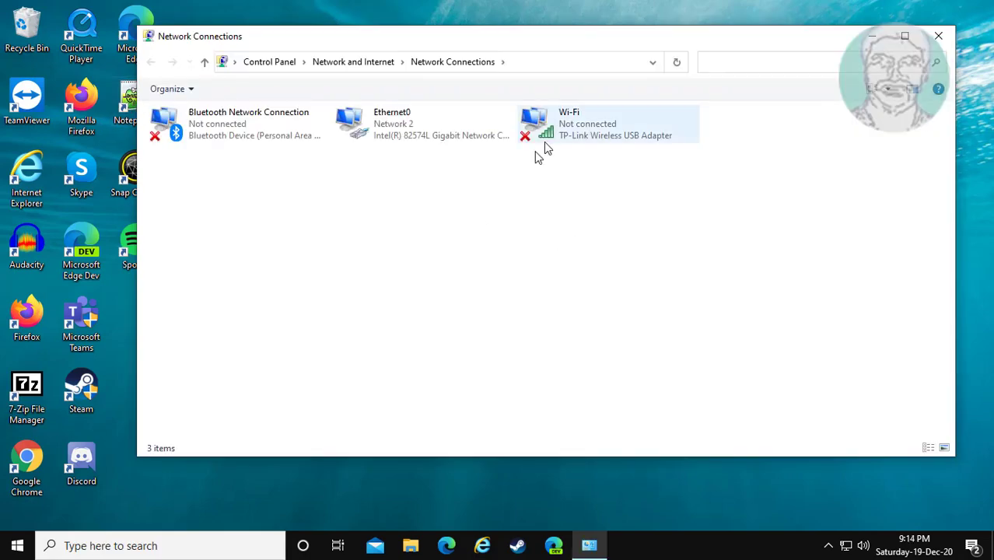
pyautogui.moveTo(560, 128)
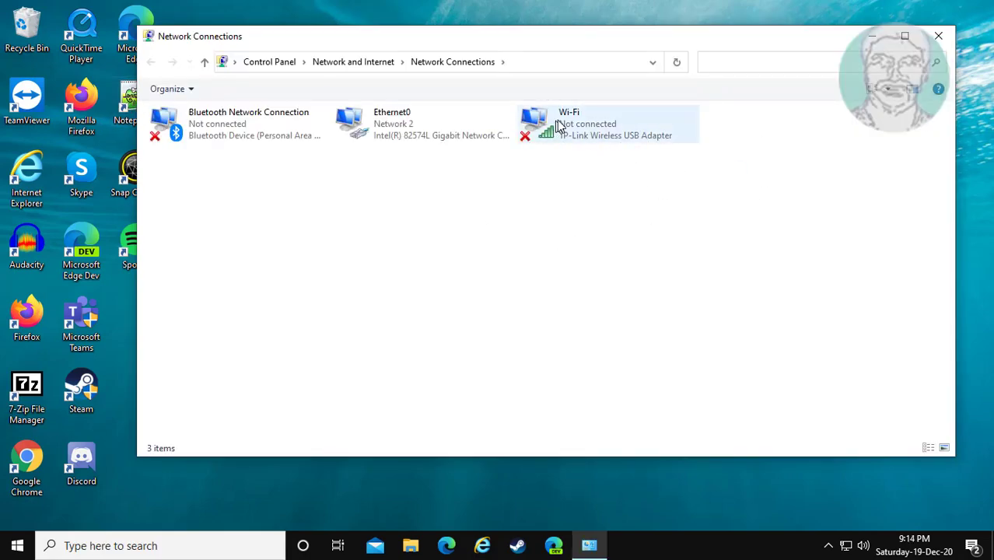
pyautogui.moveTo(638, 129)
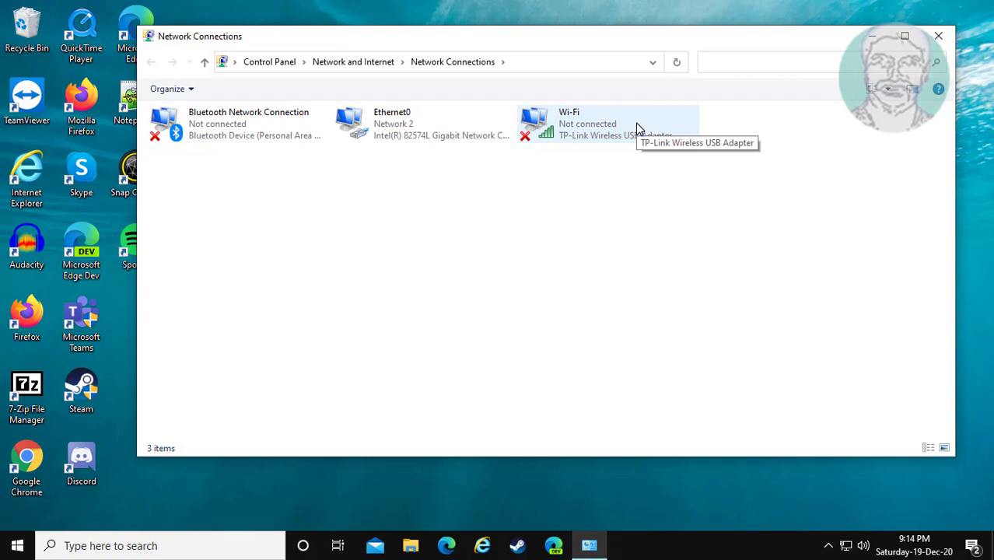
pyautogui.moveTo(669, 151)
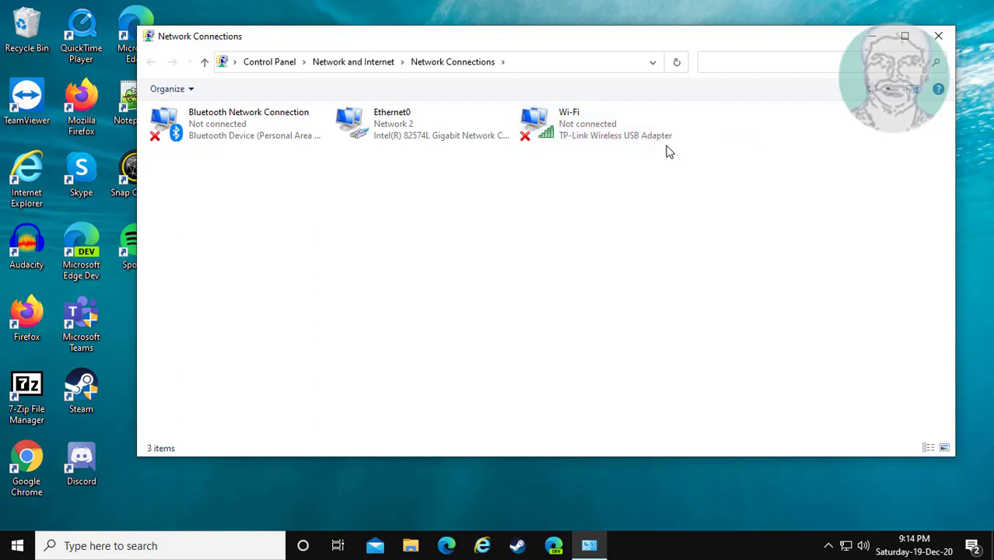
# - Disable the Wi-Fi adapter, enable it again, and close Network Connections
pyautogui.click(614, 124)
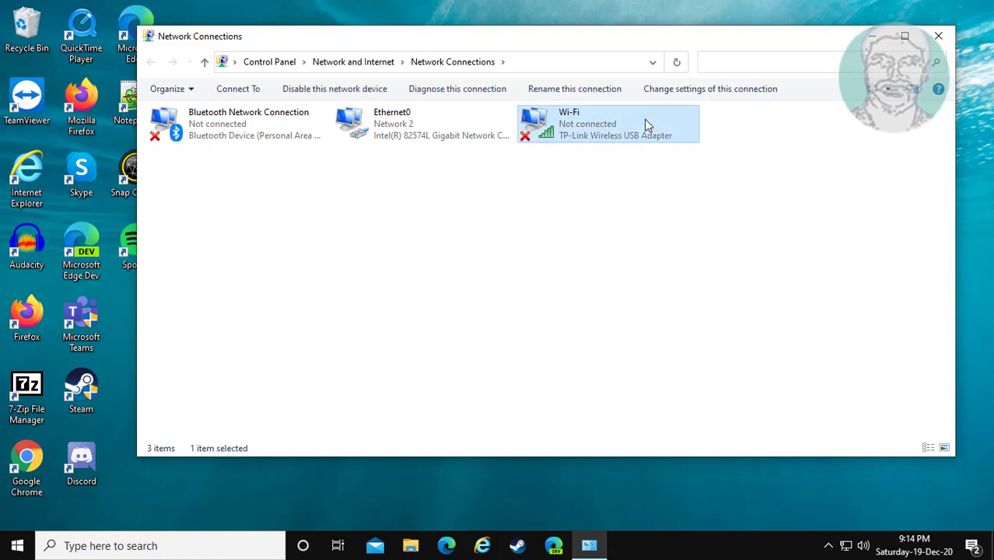
pyautogui.moveTo(675, 138)
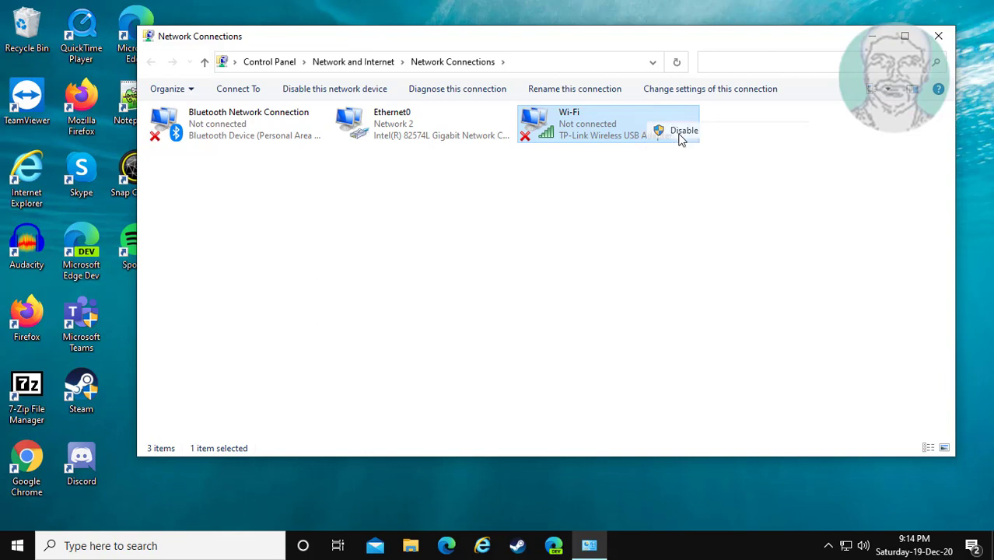
pyautogui.click(683, 130)
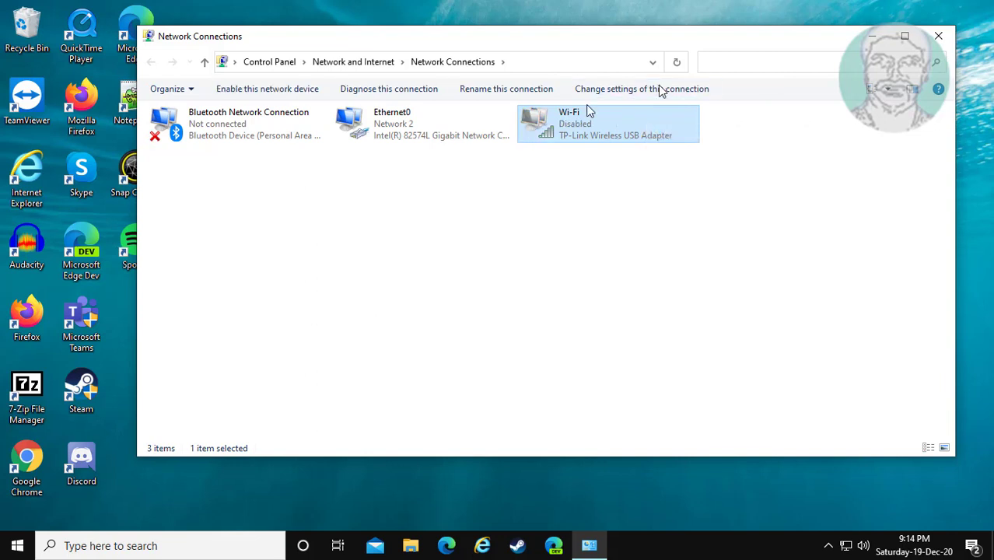
pyautogui.rightClick(615, 125)
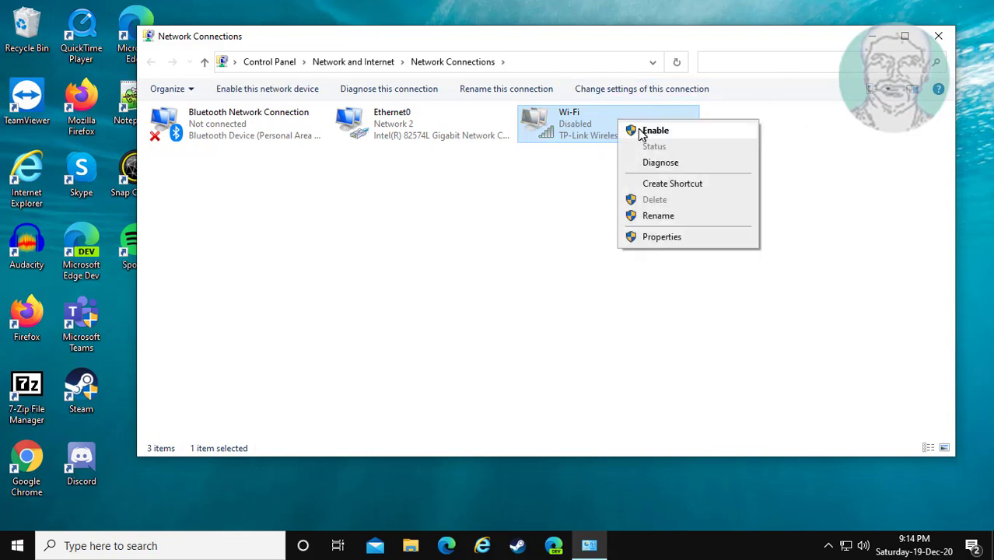
pyautogui.click(655, 129)
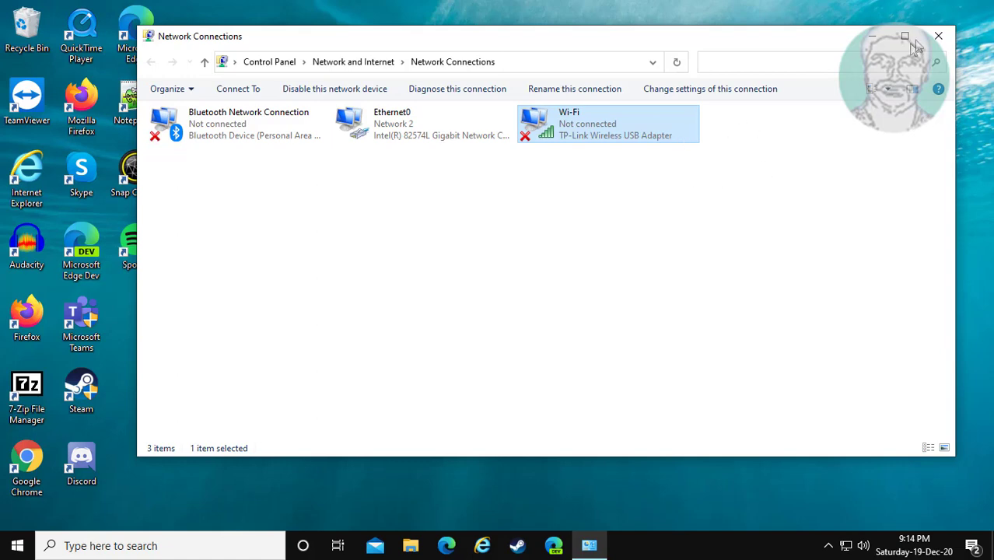
pyautogui.click(937, 36)
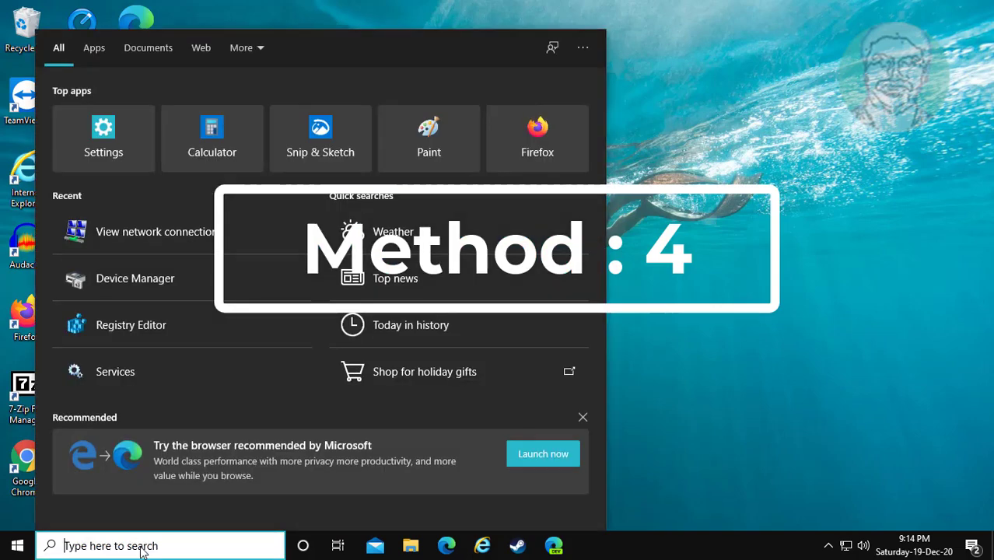
# - Type 'cmd' into Windows Search to bring up Command Prompt
pyautogui.write('cmd')
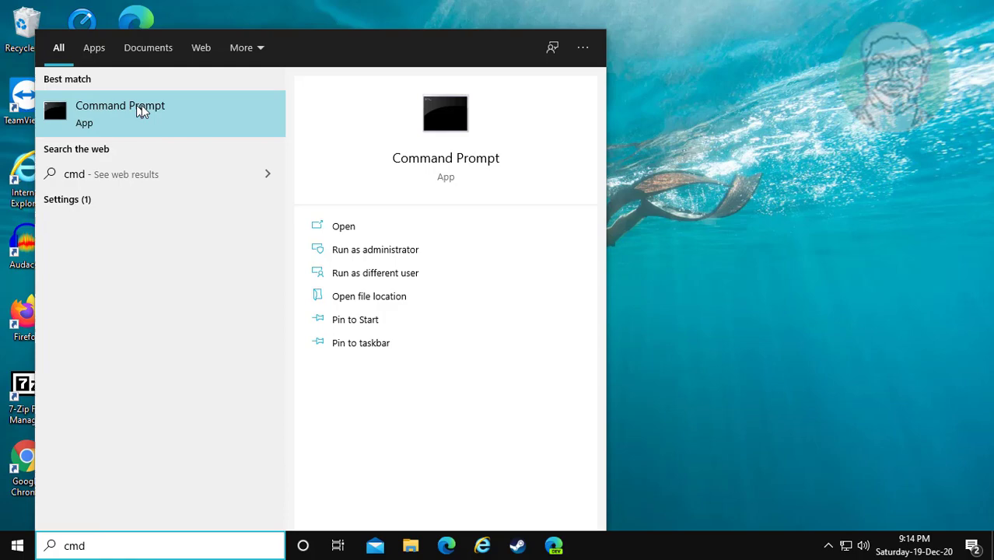
pyautogui.moveTo(239, 129)
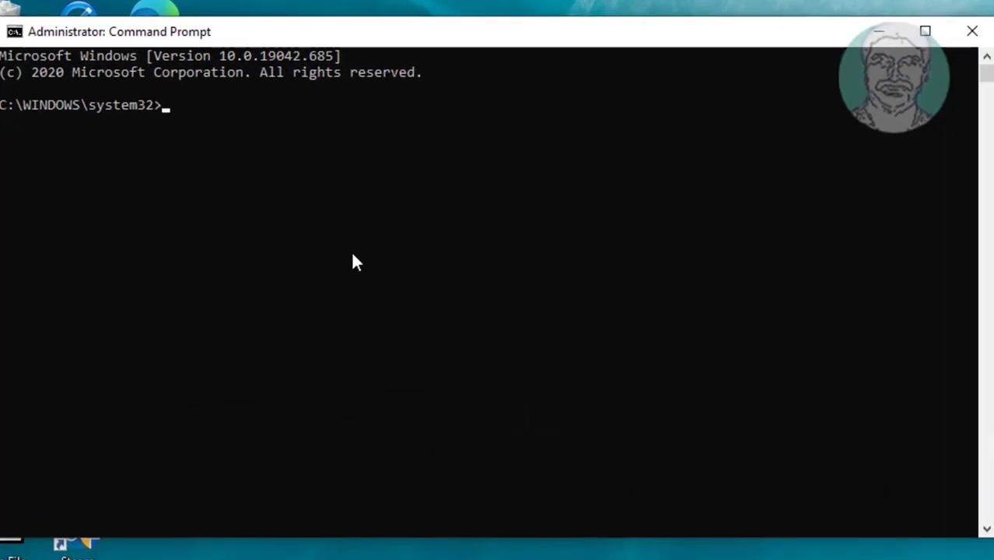
# - Run 'netsh int ip reset' and start typing 'ipconfig /release'
pyautogui.write('netsh')
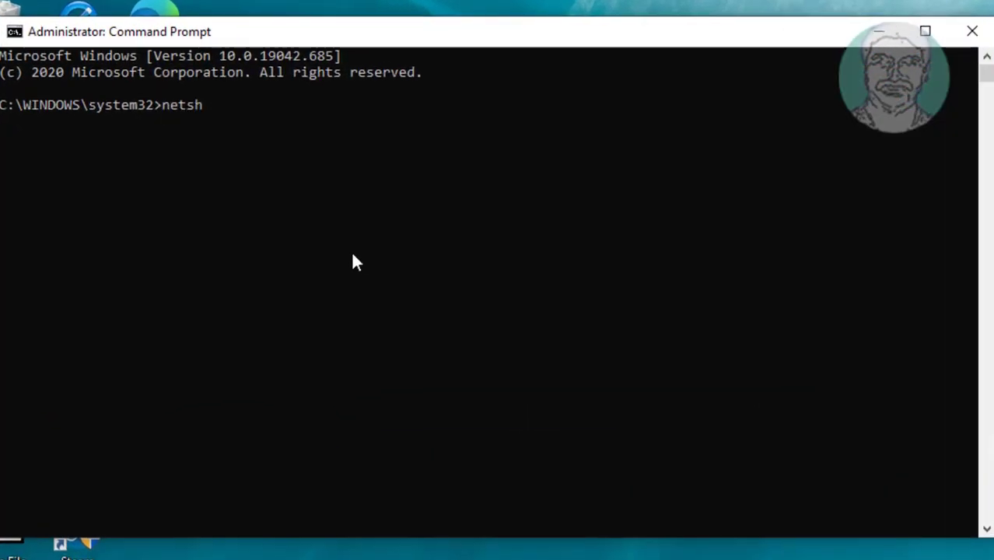
pyautogui.write('int ip')
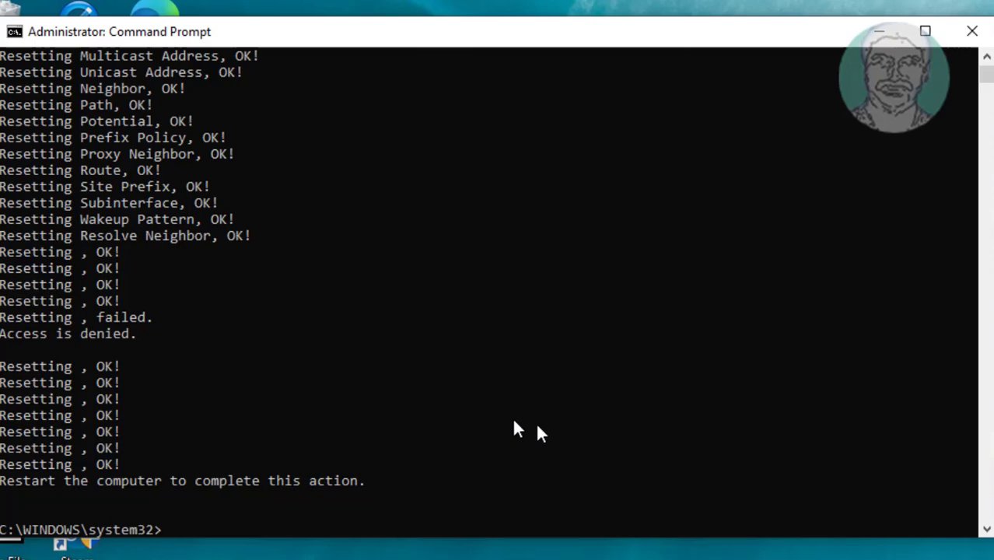
pyautogui.write('i')
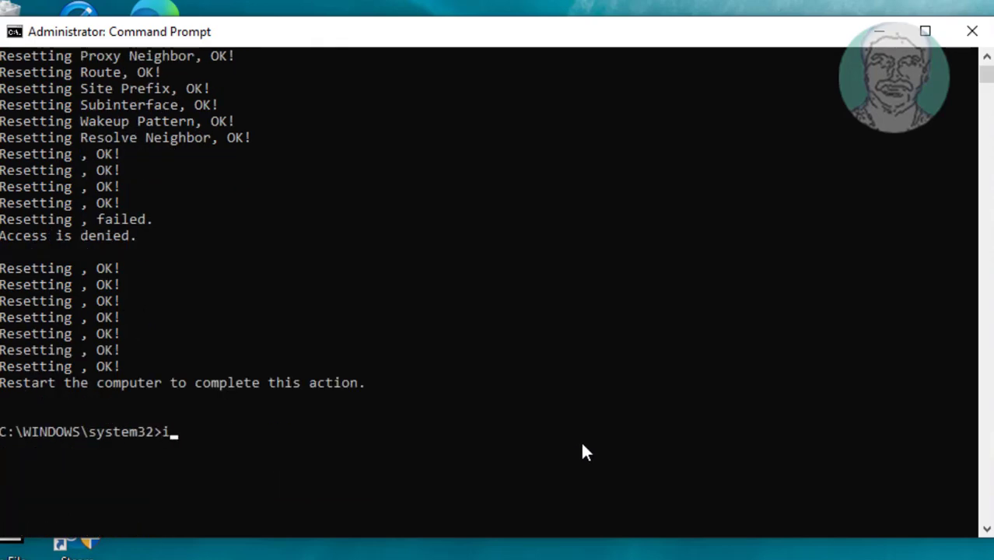
pyautogui.write('pconfig /')
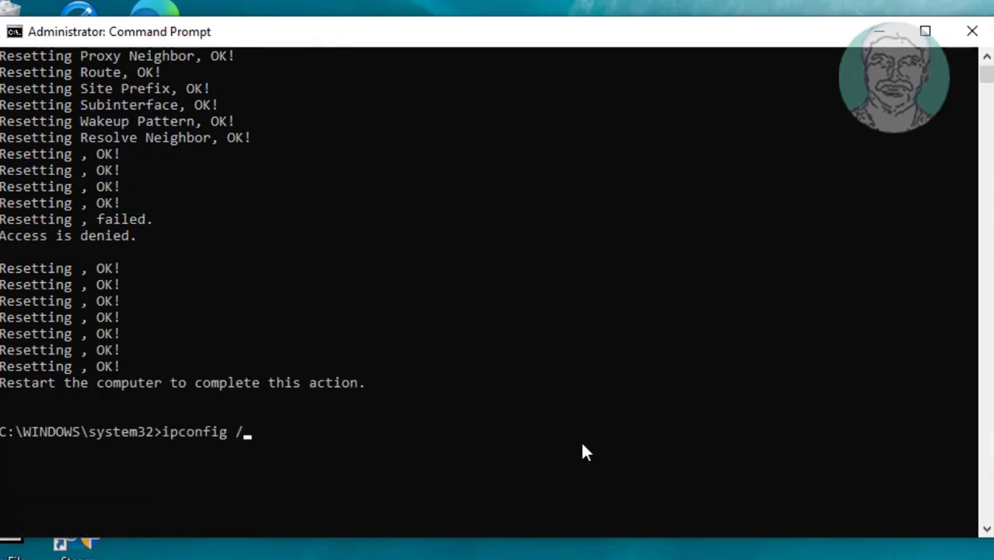
pyautogui.write('releas')
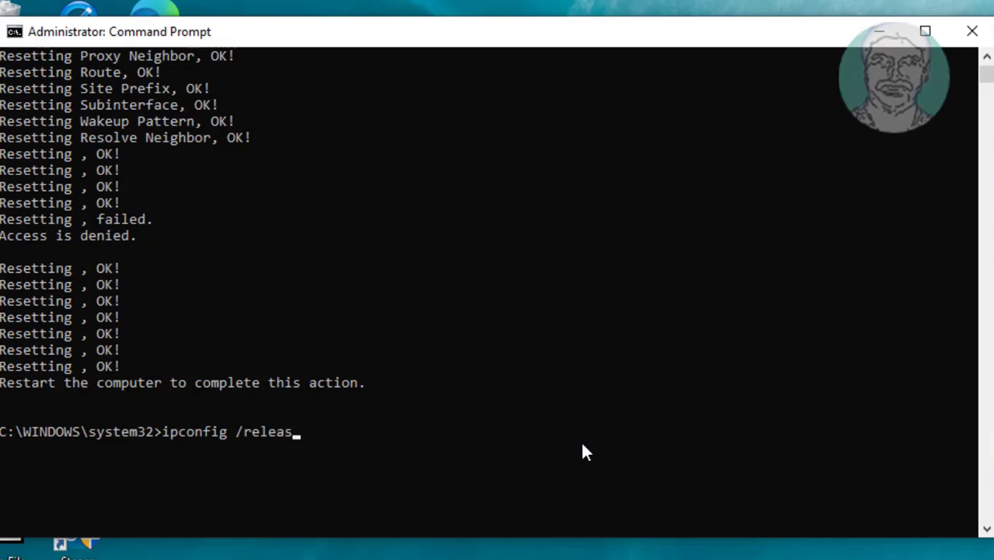
# - Release and renew the IP address, then type 'ipconfig /flushdns'
pyautogui.press('Return')
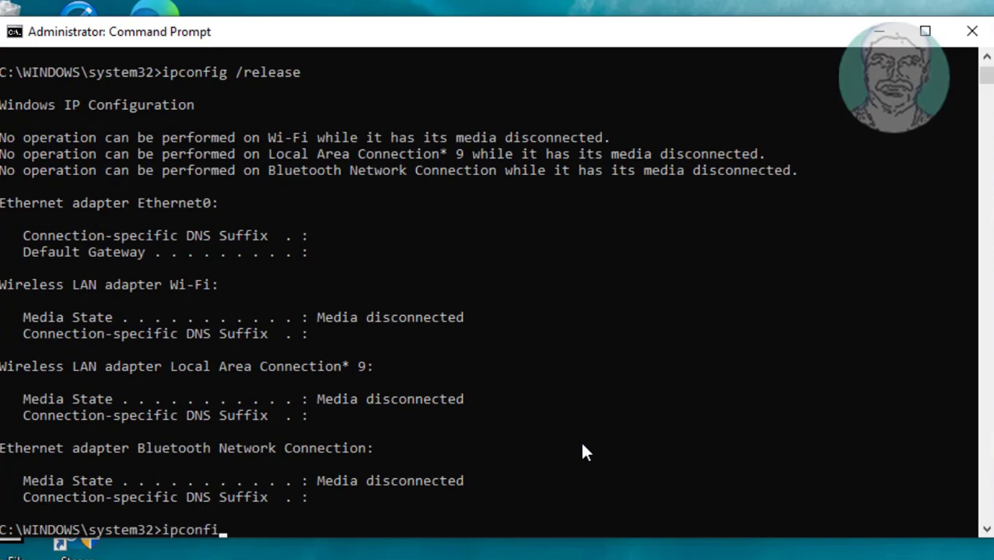
pyautogui.write('/')
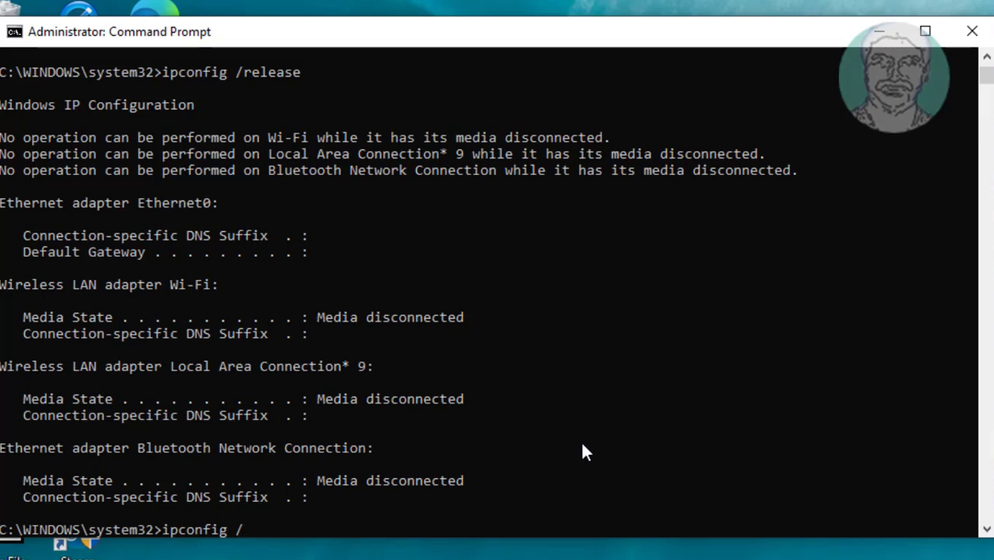
pyautogui.write('re')
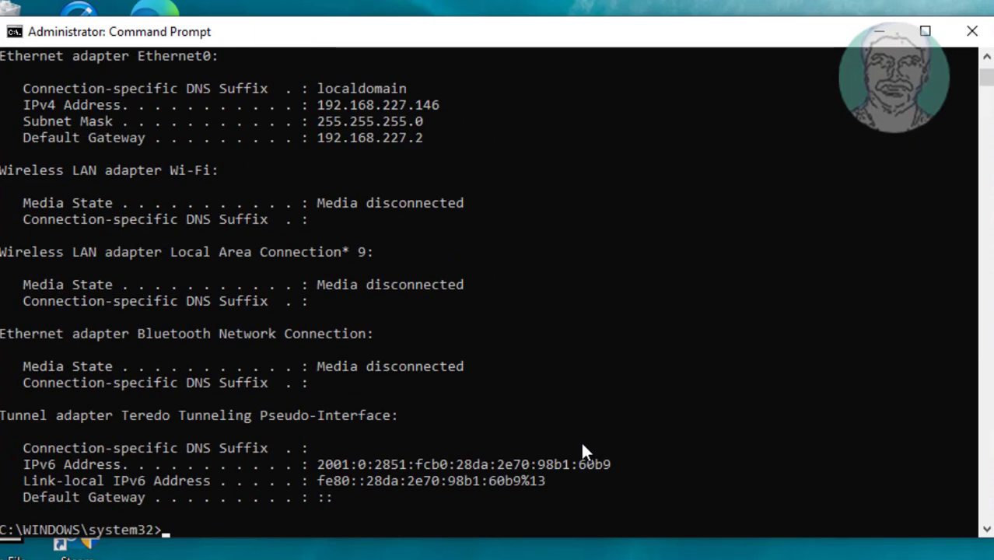
pyautogui.write('ip')
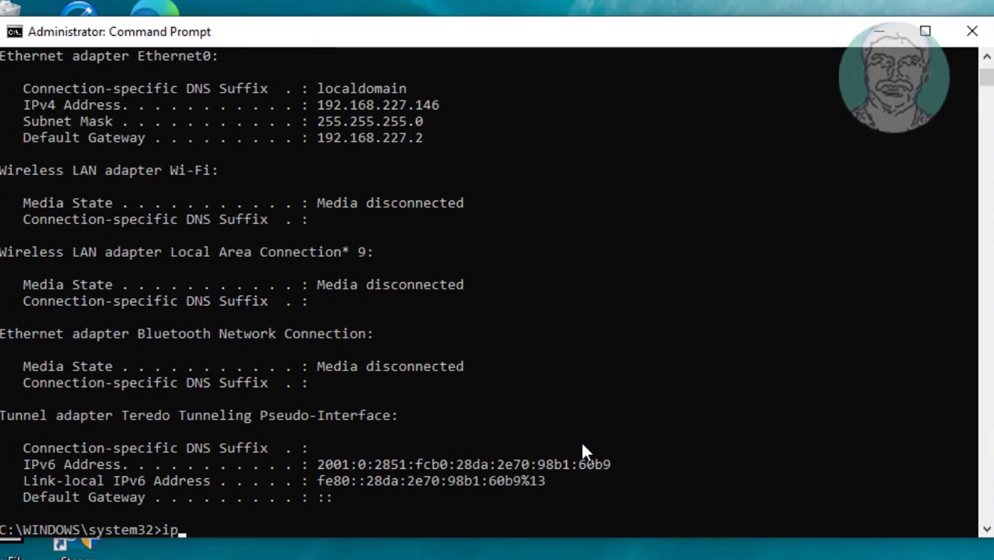
pyautogui.write('confi')
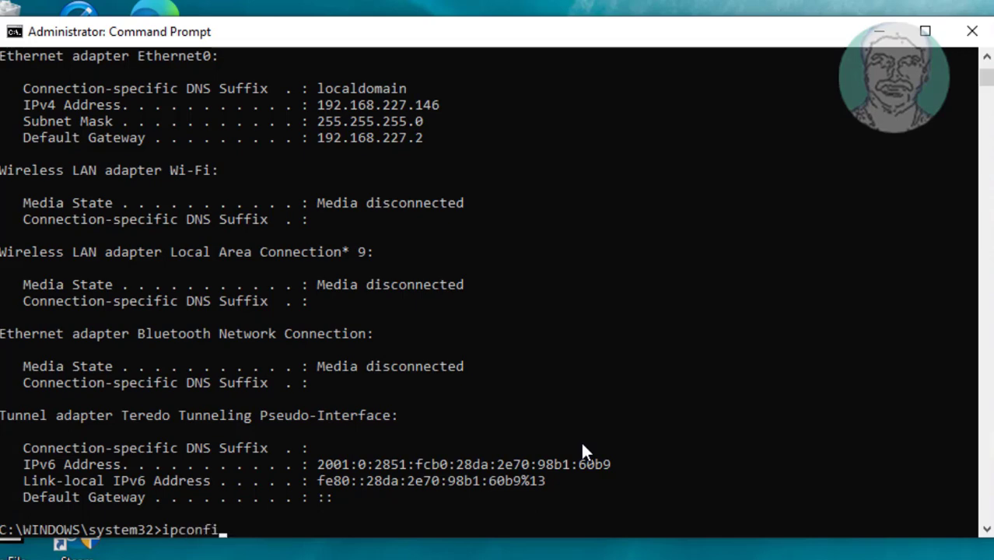
pyautogui.write('g /')
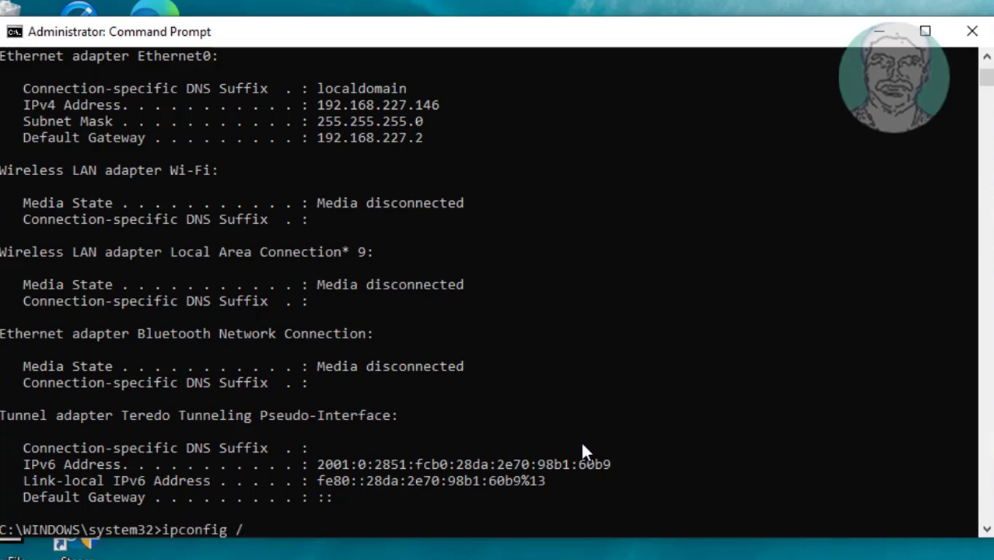
pyautogui.write('flushdns')
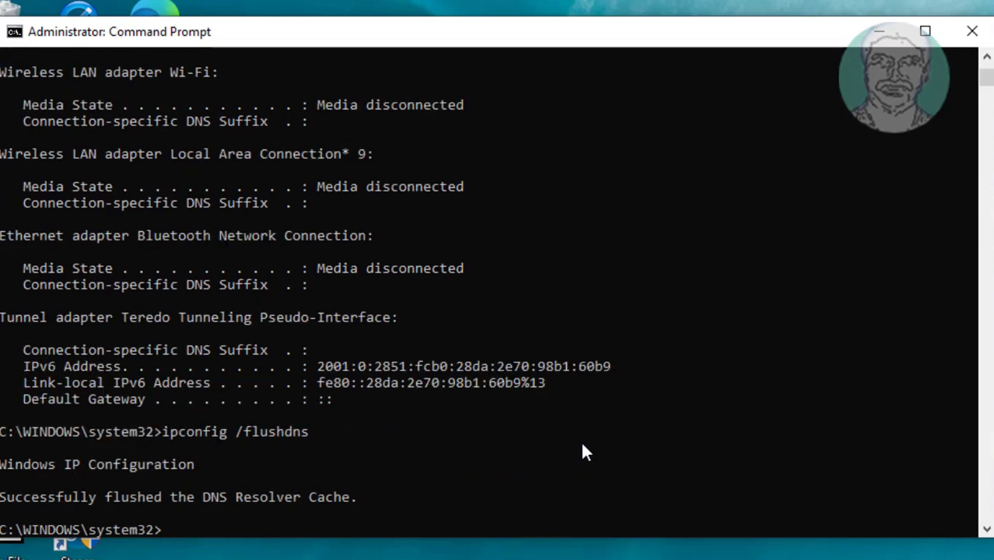
# - Run 'netsh winsock reset', then exit the console to return to the desktop
pyautogui.write('nets')
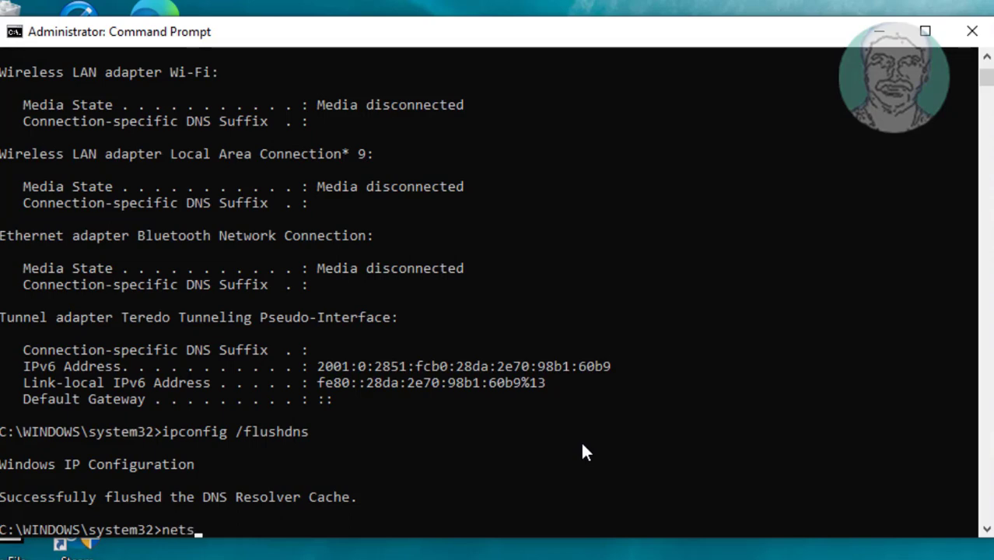
pyautogui.write('h win')
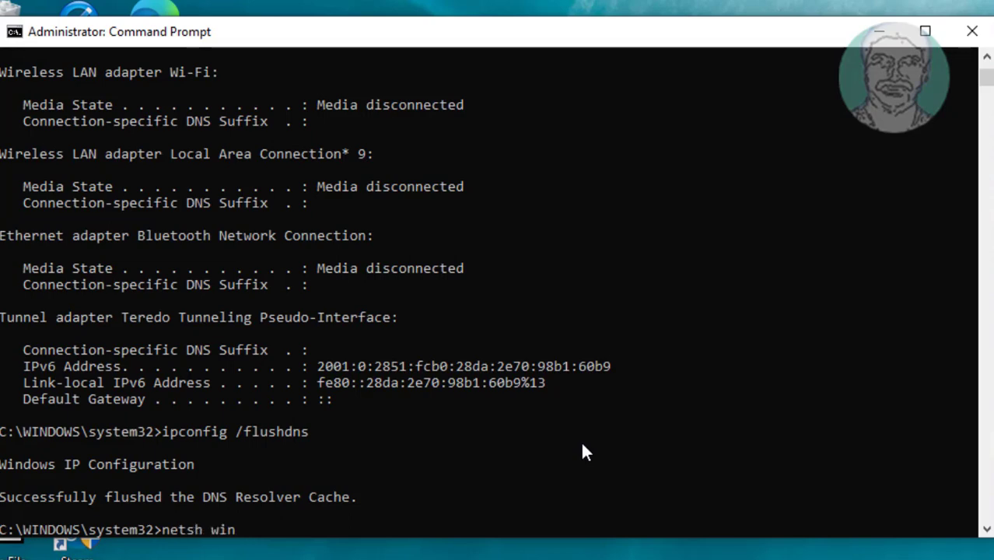
pyautogui.write('sock')
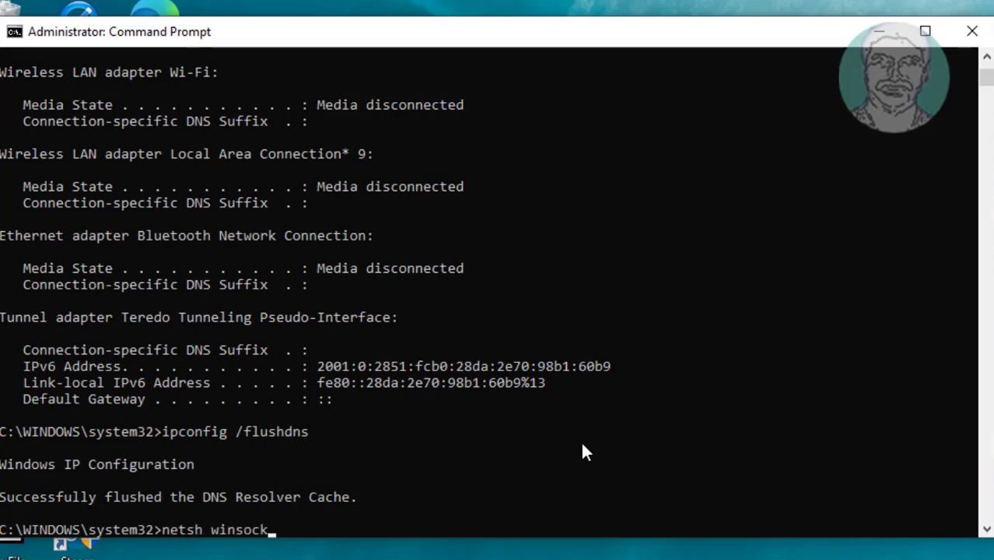
pyautogui.write('reset')
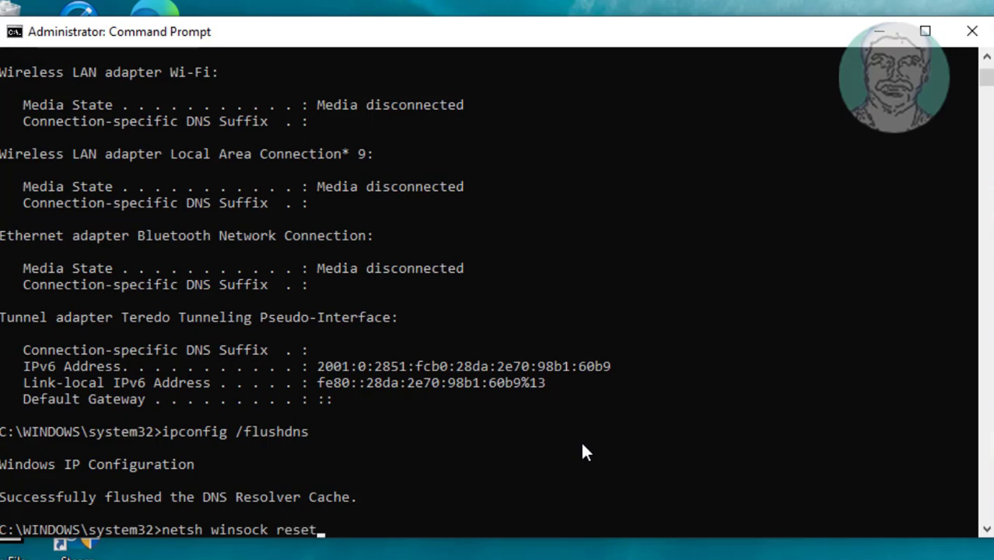
pyautogui.press('Return')
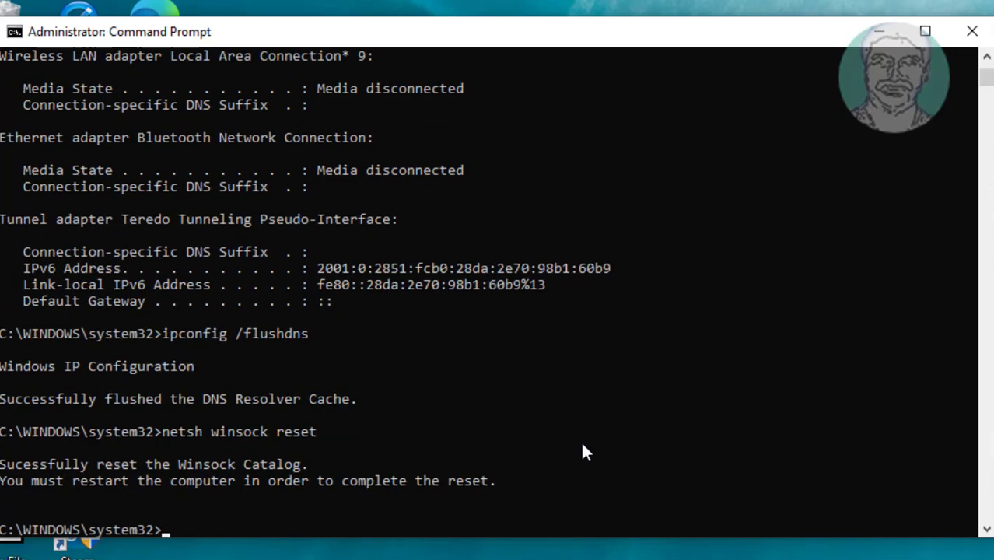
pyautogui.moveTo(319, 472)
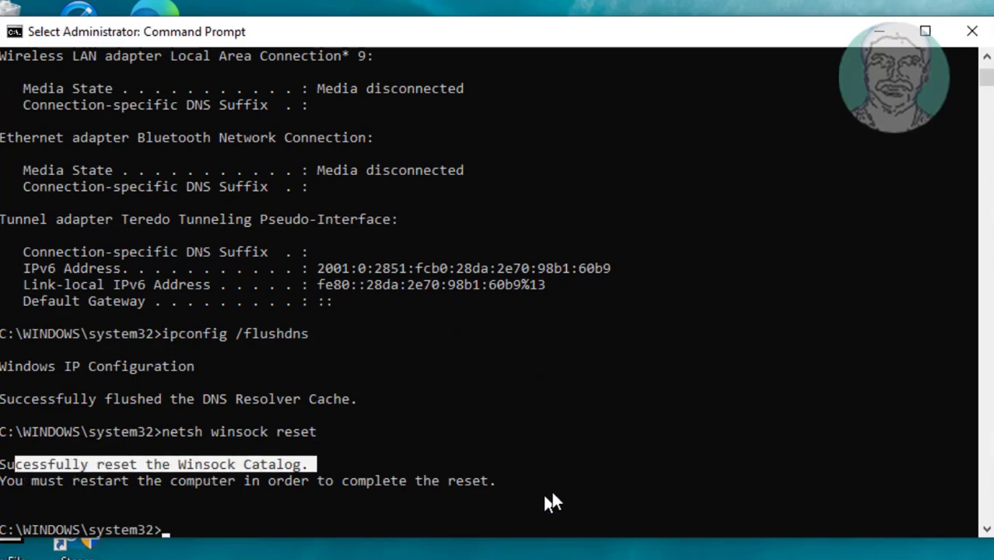
pyautogui.write('exit')
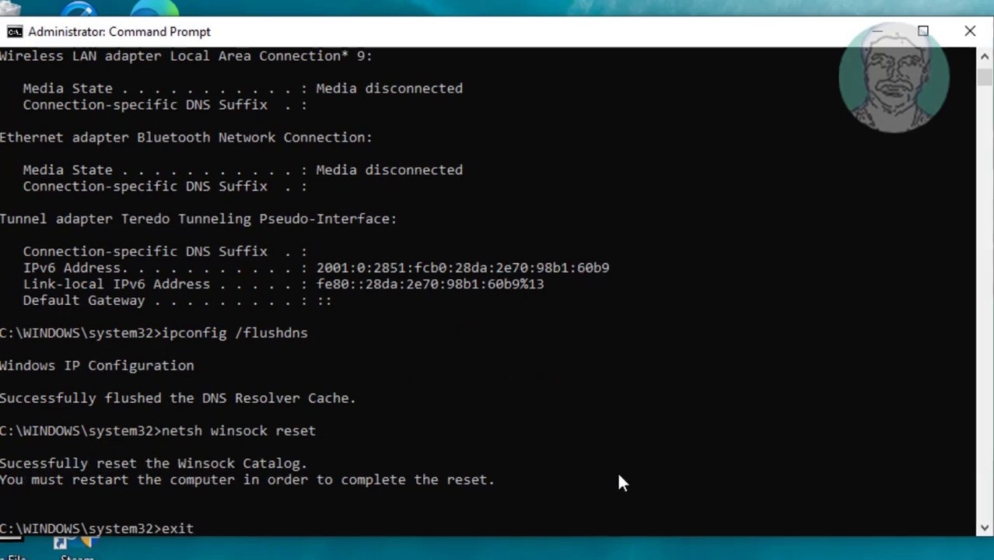
pyautogui.press('Return')
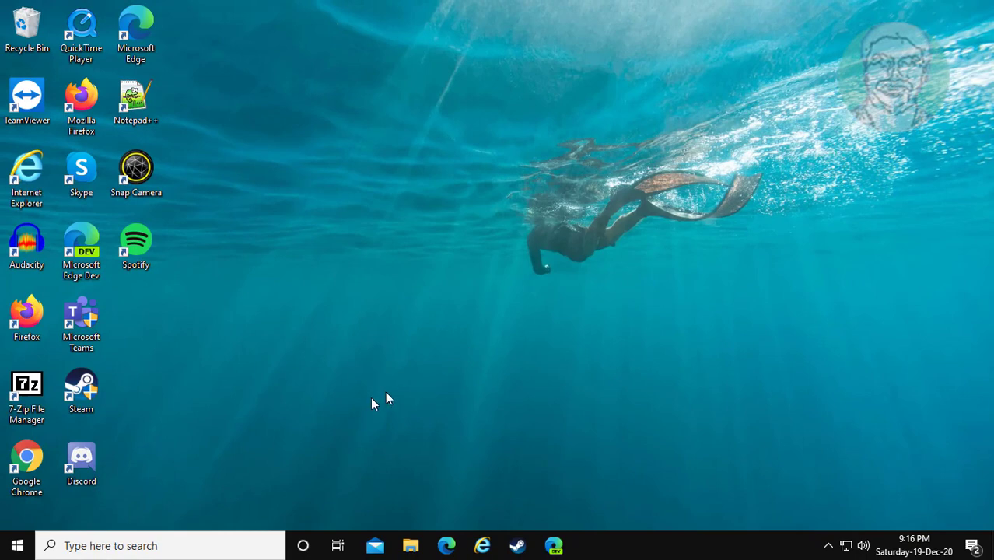
# - Search Windows for 'network connections' and open View network connections
pyautogui.click(18, 545)
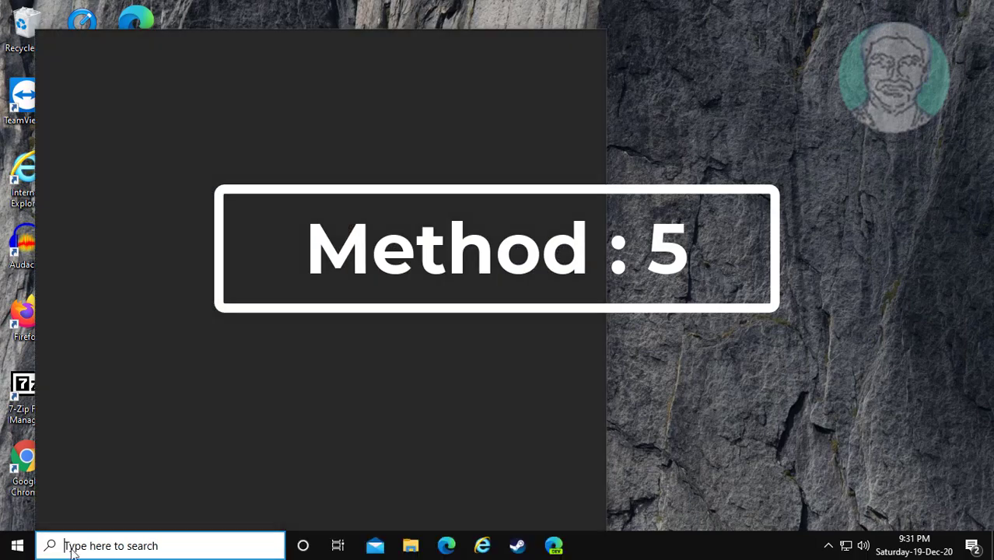
pyautogui.write('network connectio')
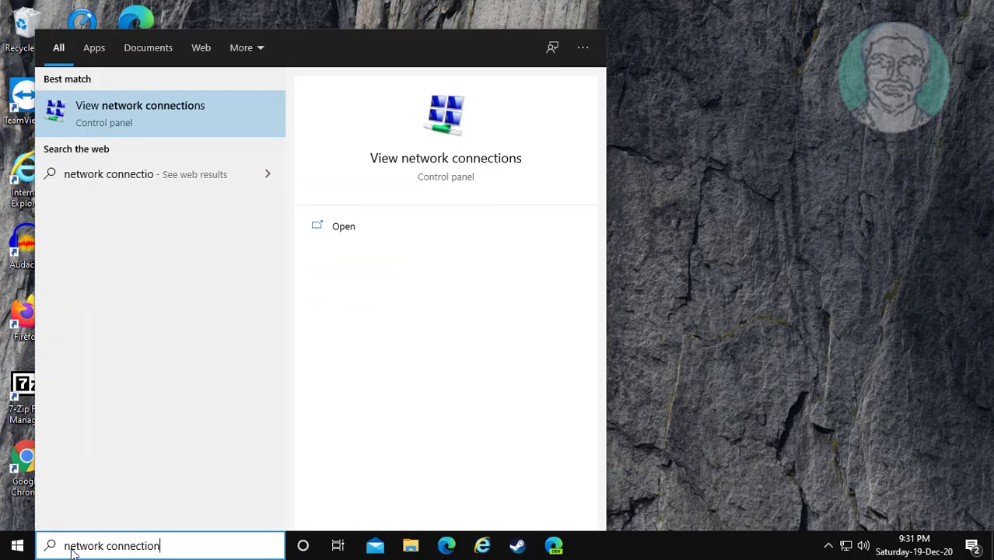
pyautogui.write('ns')
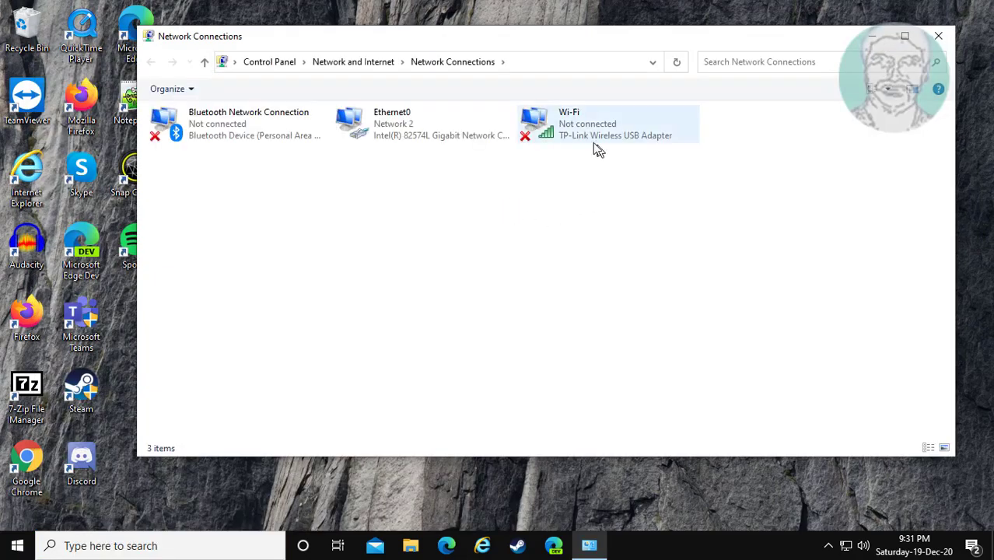
# - Run 'Diagnose this connection' on the disconnected Wi-Fi adapter
pyautogui.click(607, 123)
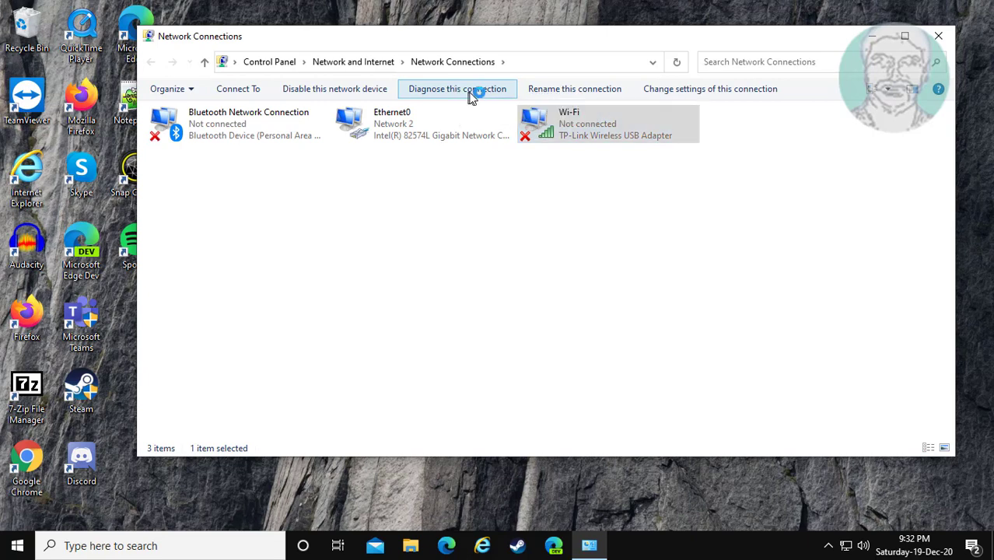
pyautogui.click(457, 88)
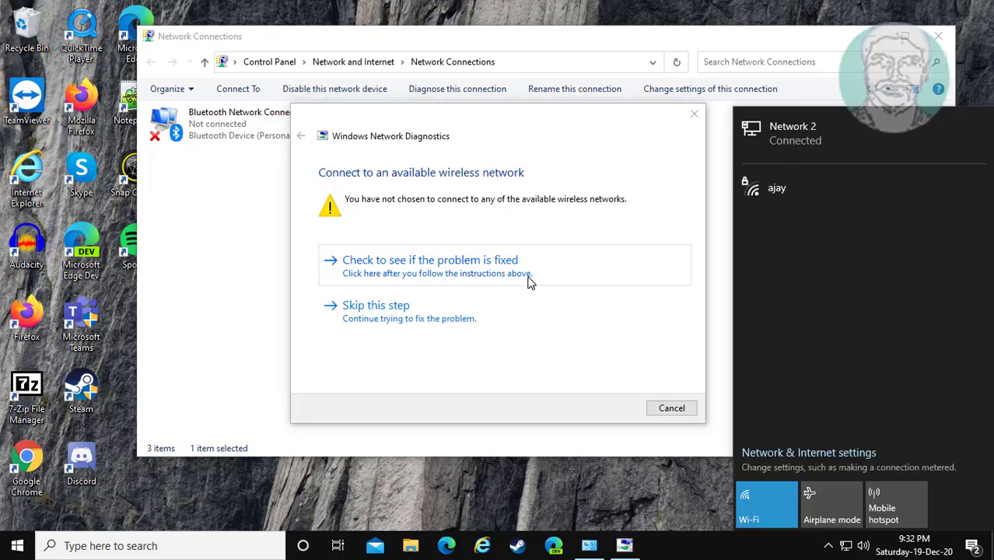
pyautogui.moveTo(515, 275)
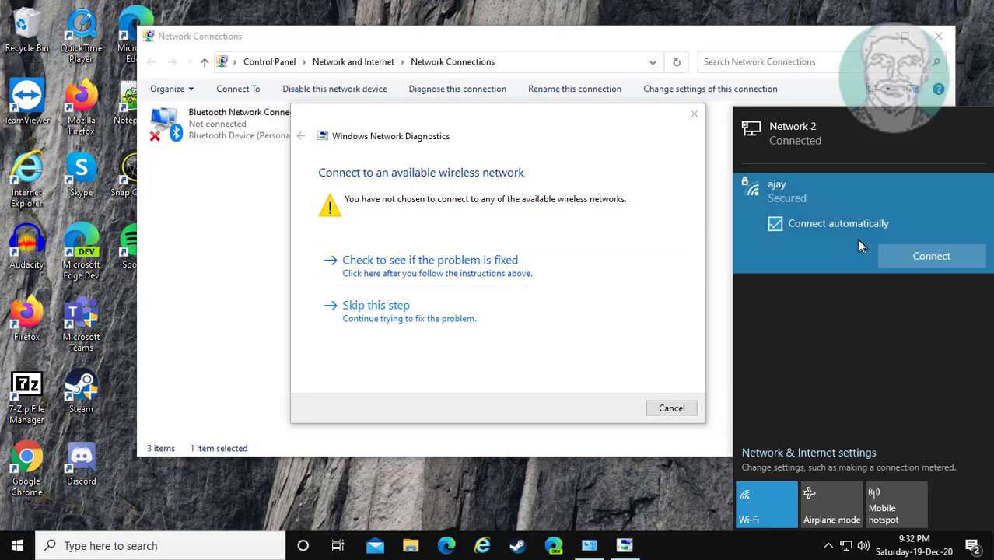
# - Join the secured Wi-Fi network with its security key, allow discoverability, and close the troubleshooter
pyautogui.click(930, 256)
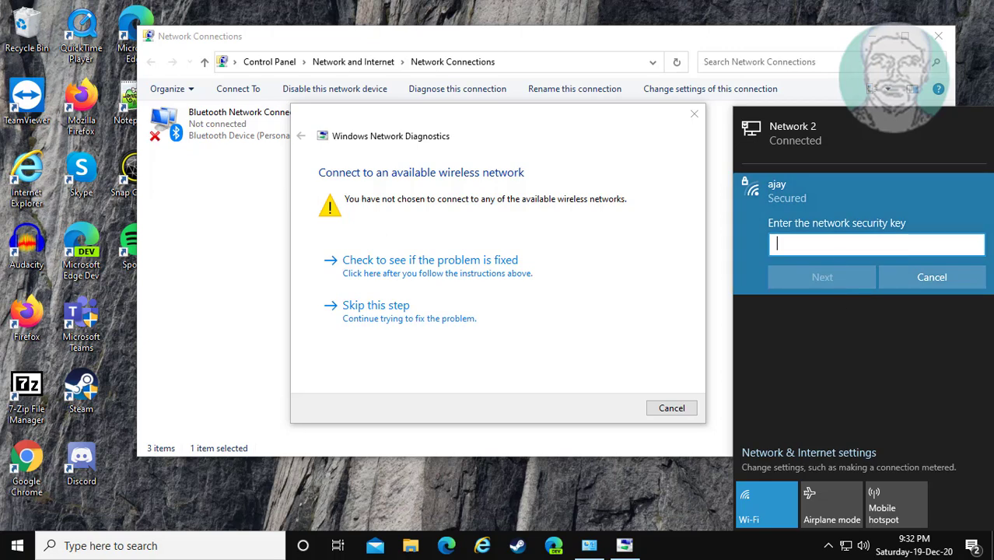
pyautogui.write('•')
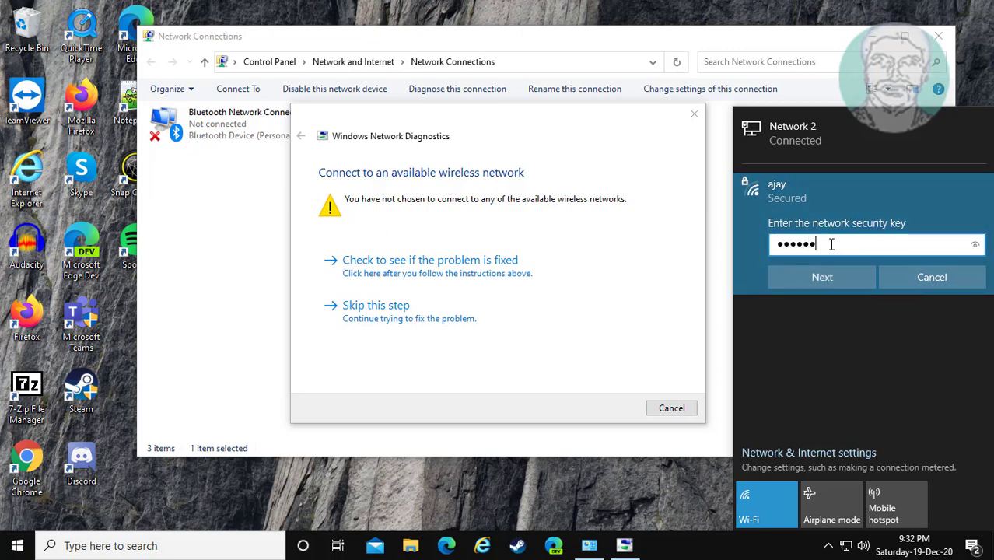
pyautogui.click(821, 277)
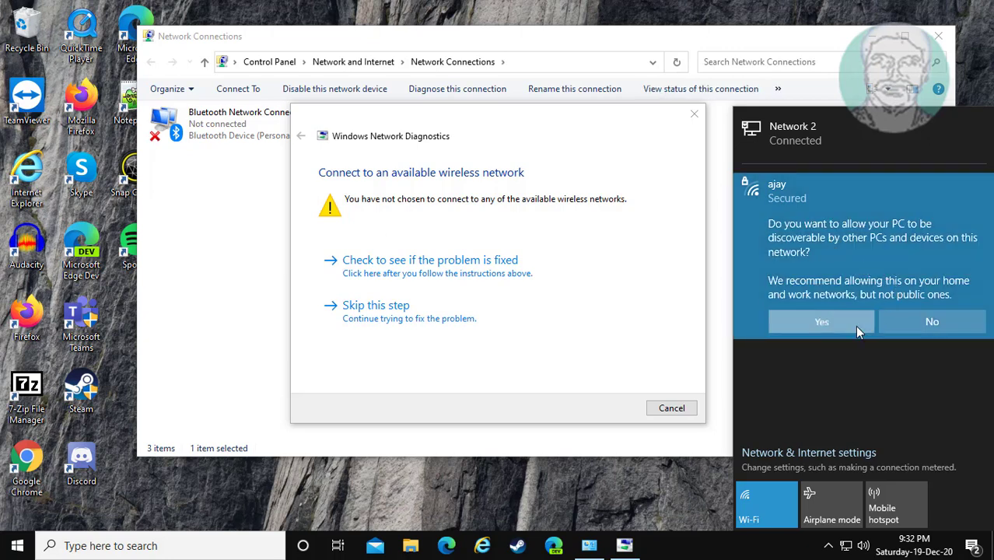
pyautogui.click(821, 321)
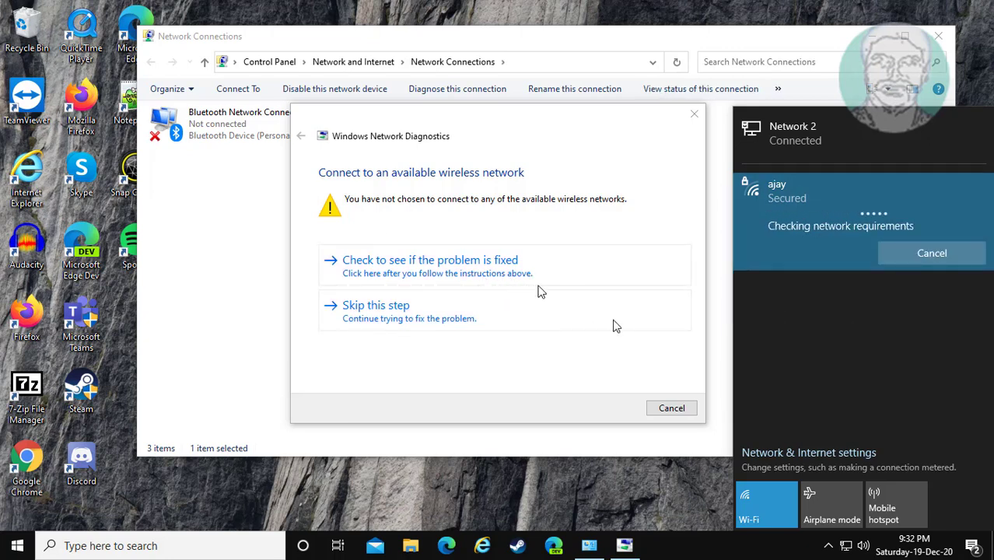
pyautogui.moveTo(910, 354)
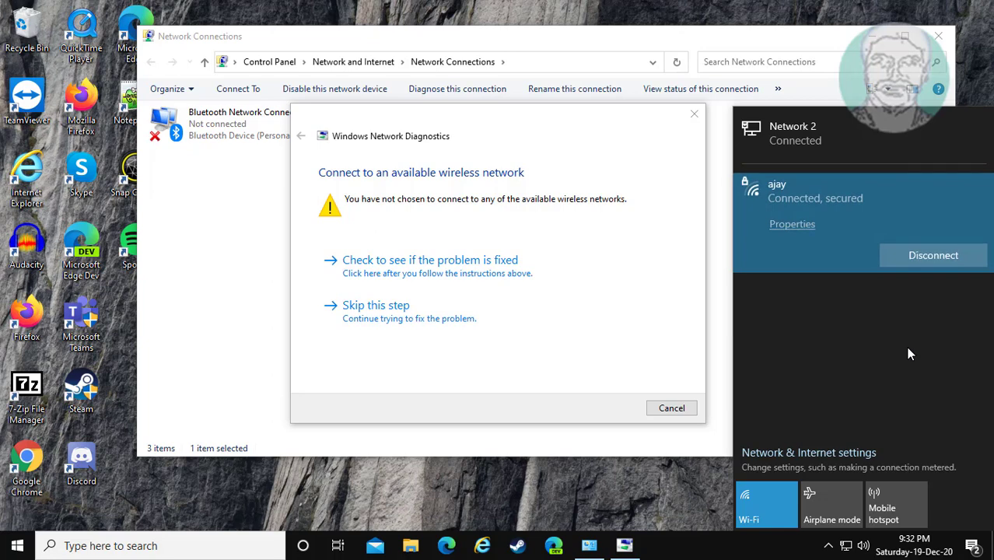
pyautogui.moveTo(918, 148)
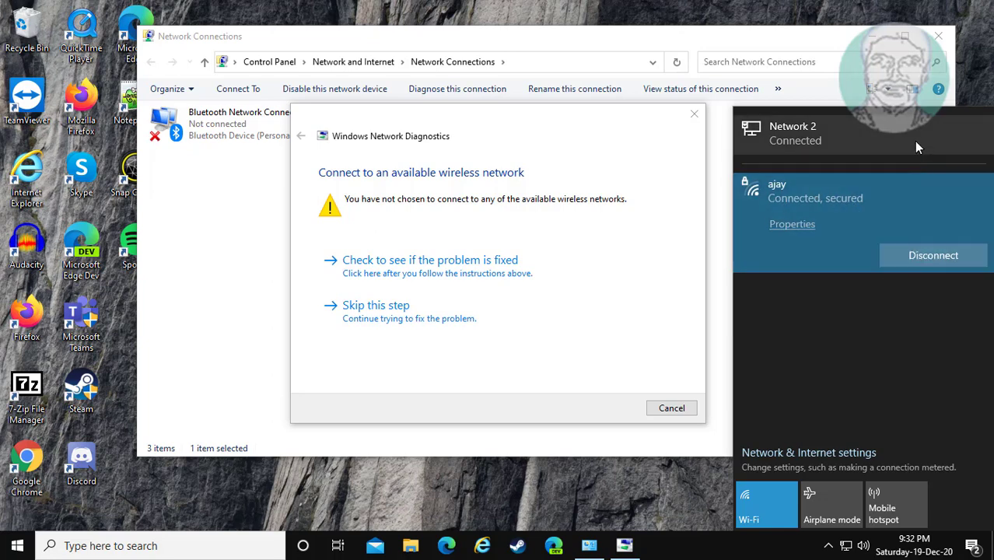
pyautogui.click(375, 305)
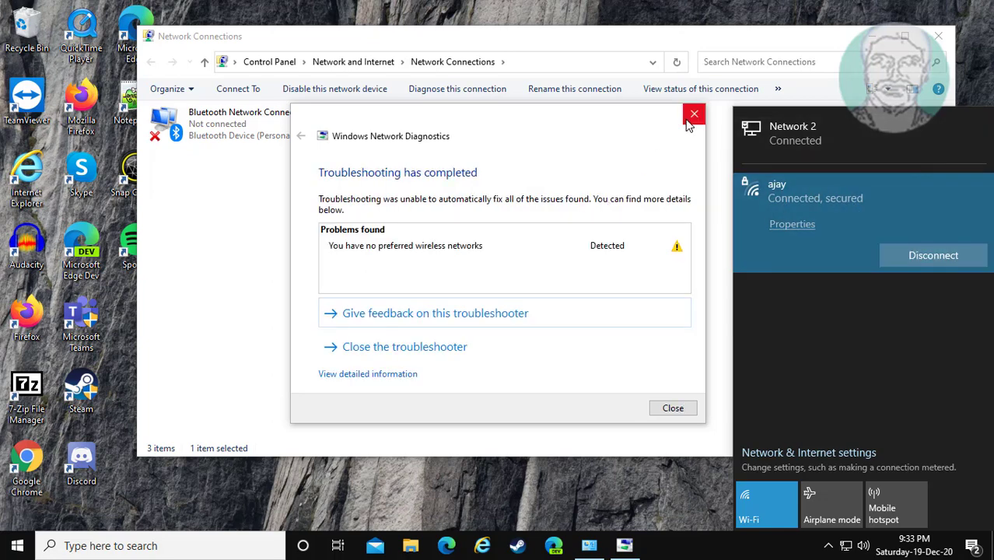
pyautogui.click(693, 115)
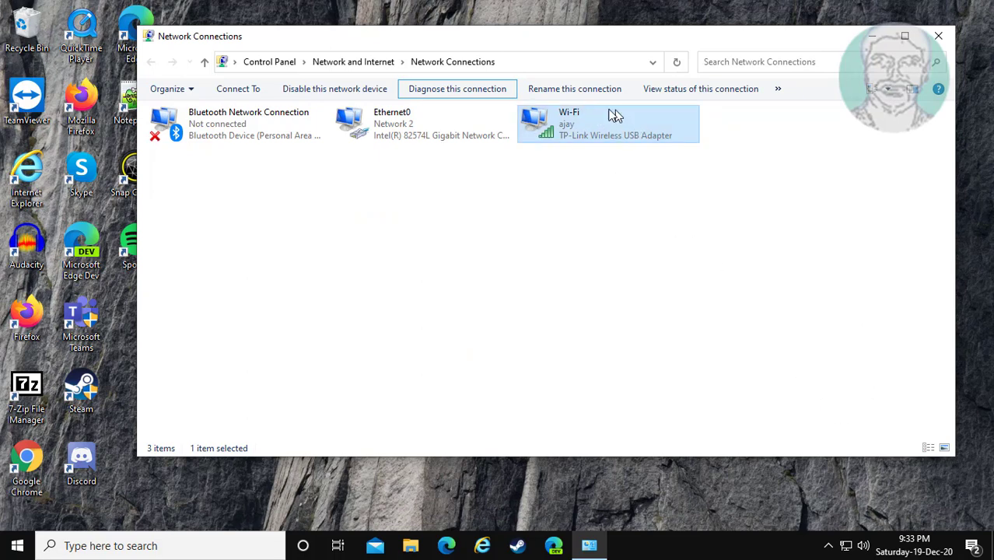